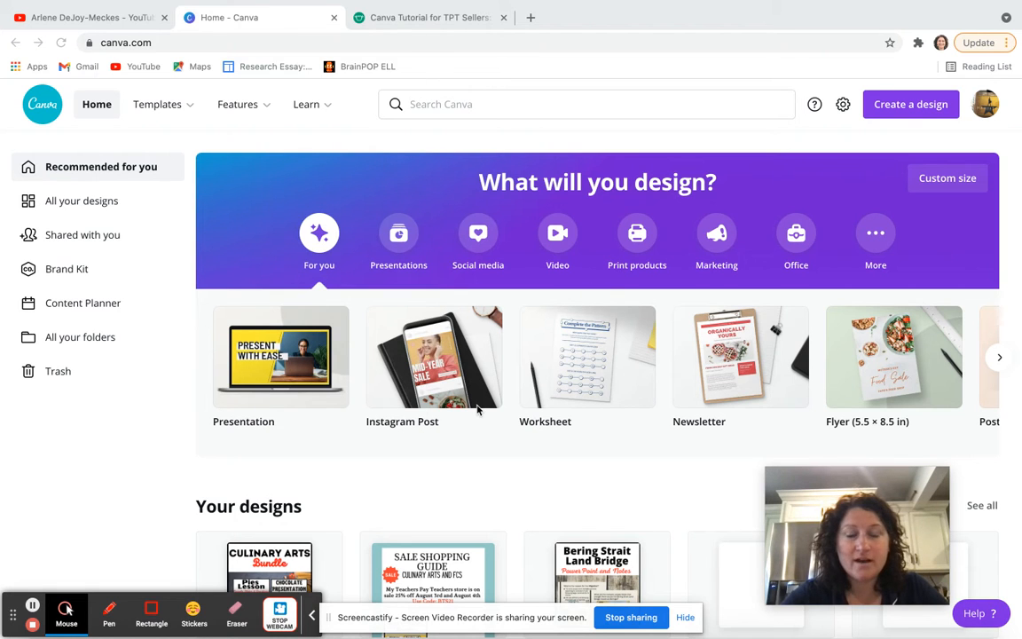
mouse_move(868, 145)
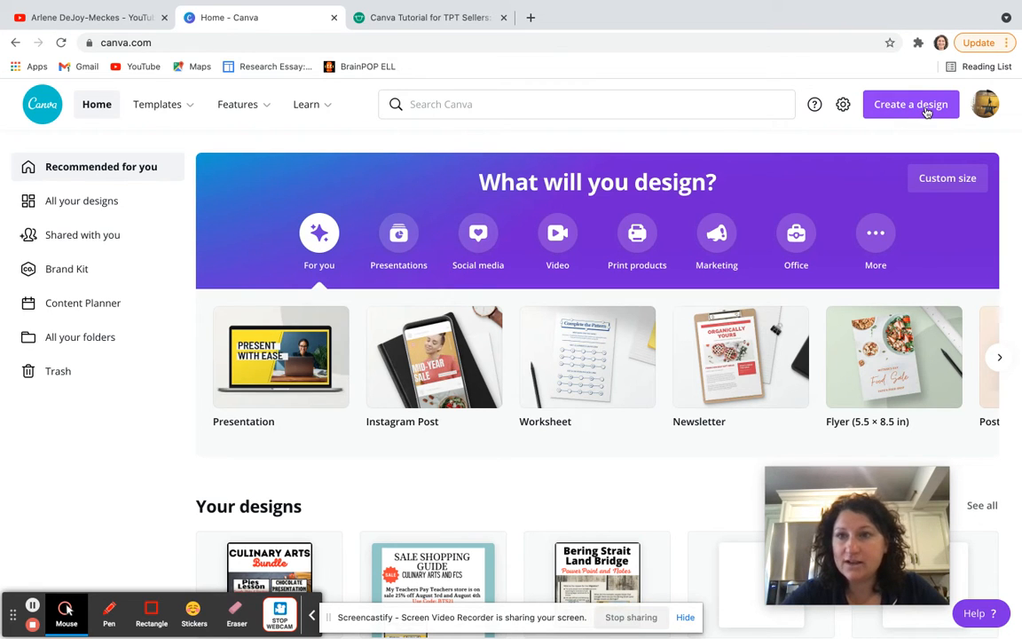
- Bring up Canva's Create a design options from the home page
click(911, 103)
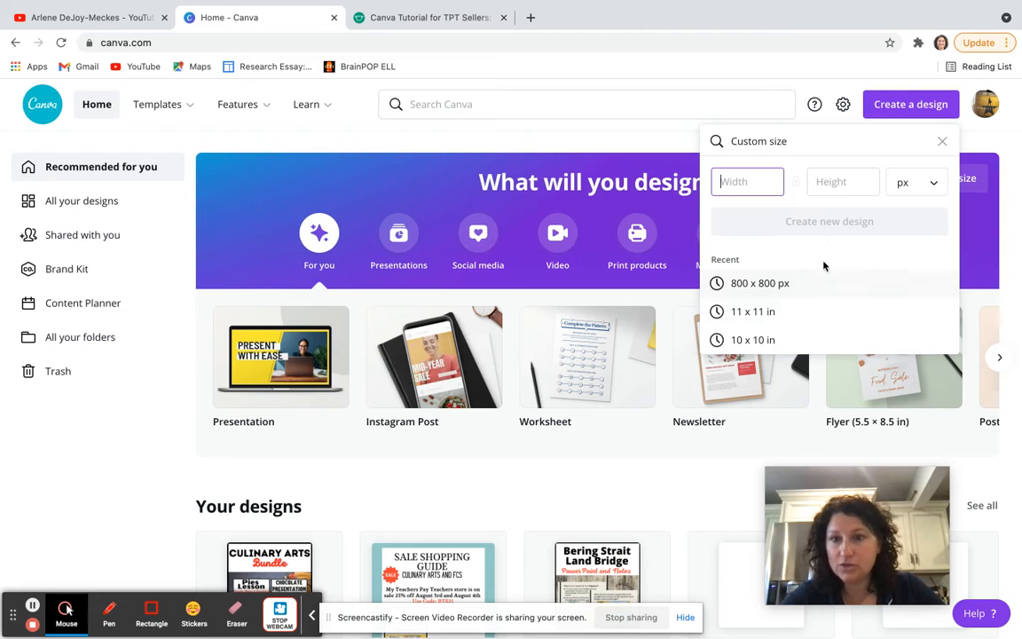
mouse_move(874, 280)
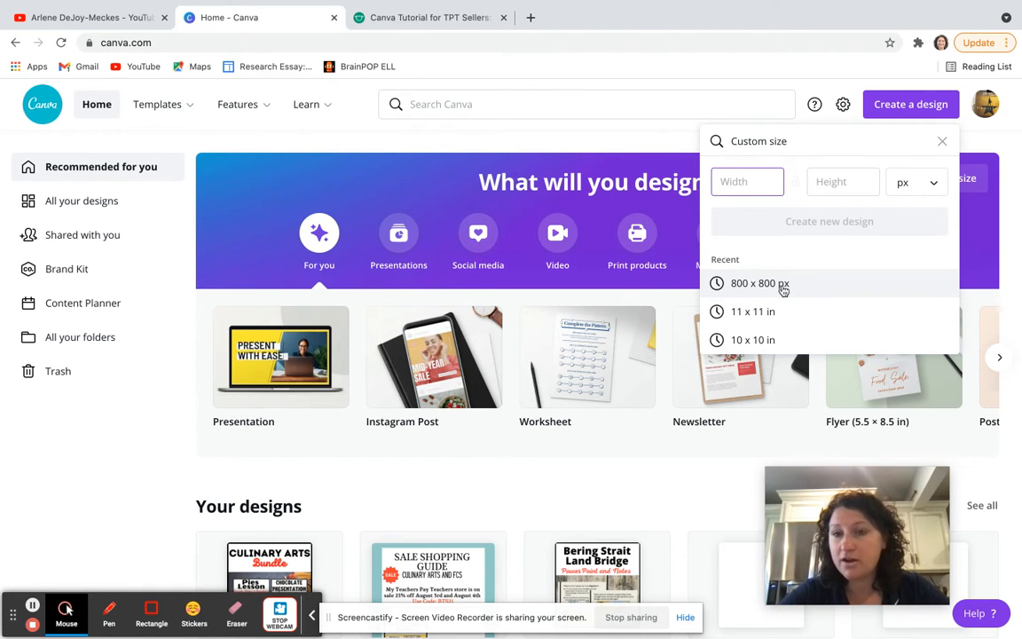
- Start a new blank design at the recent 800 × 800 px size
click(753, 284)
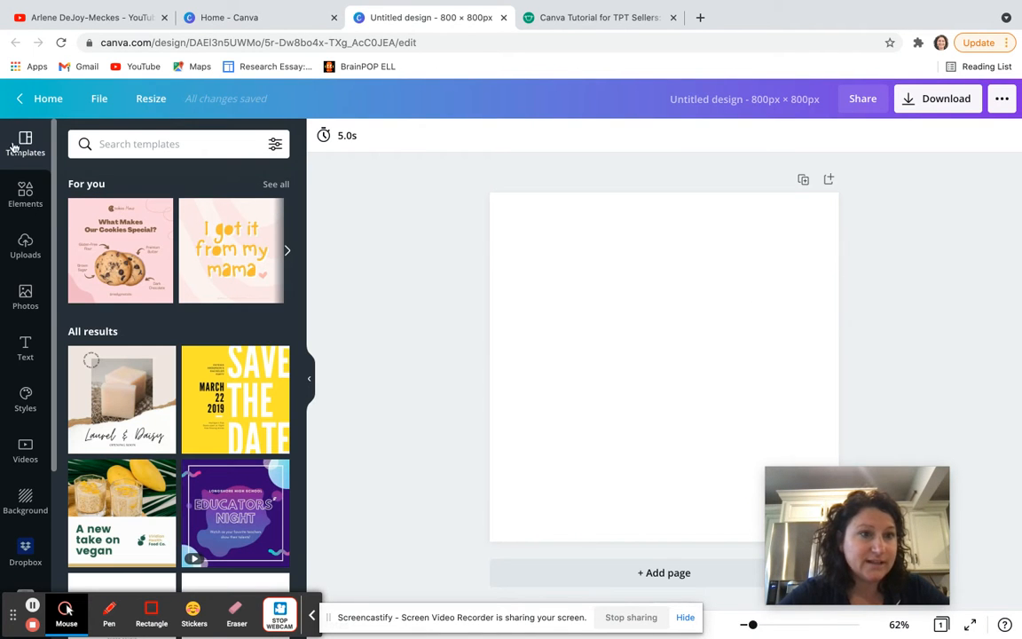
scroll(down, 3)
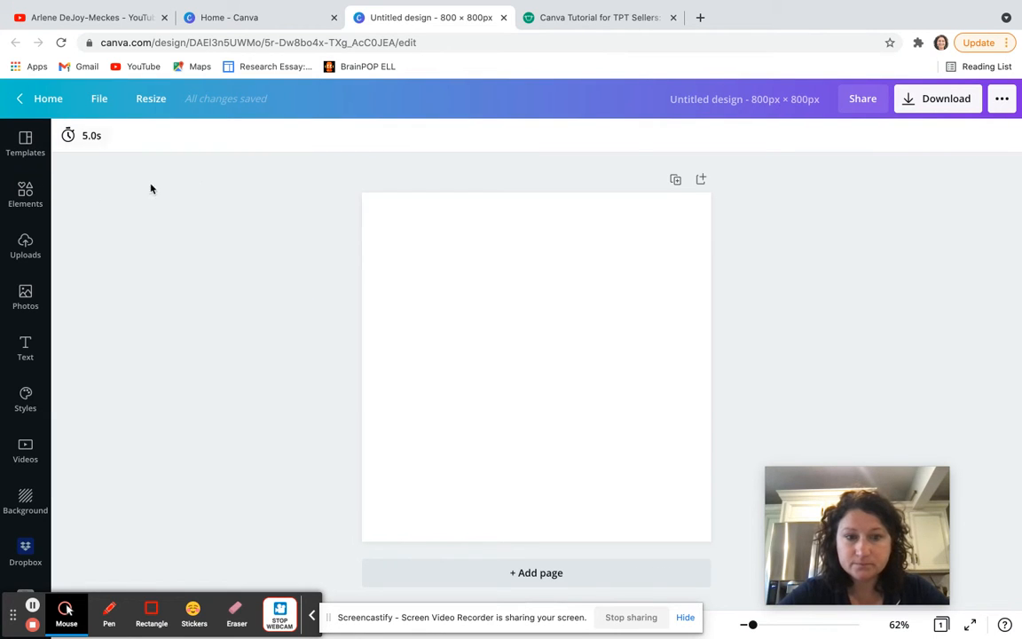
mouse_move(25, 350)
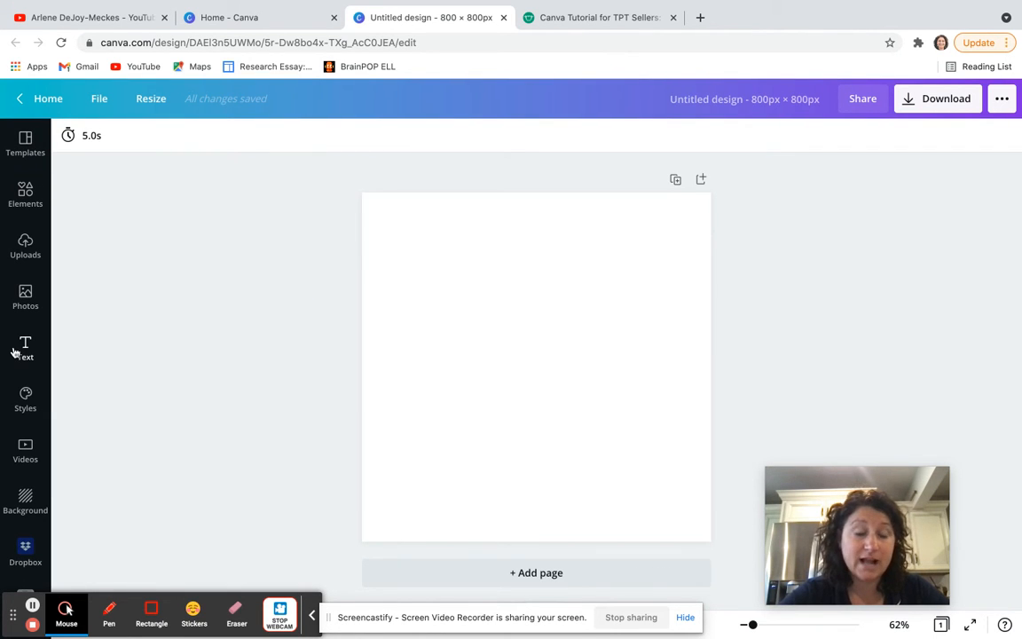
- Add a heading at the top of the page reading 'Italian Foods Lesson'
click(25, 348)
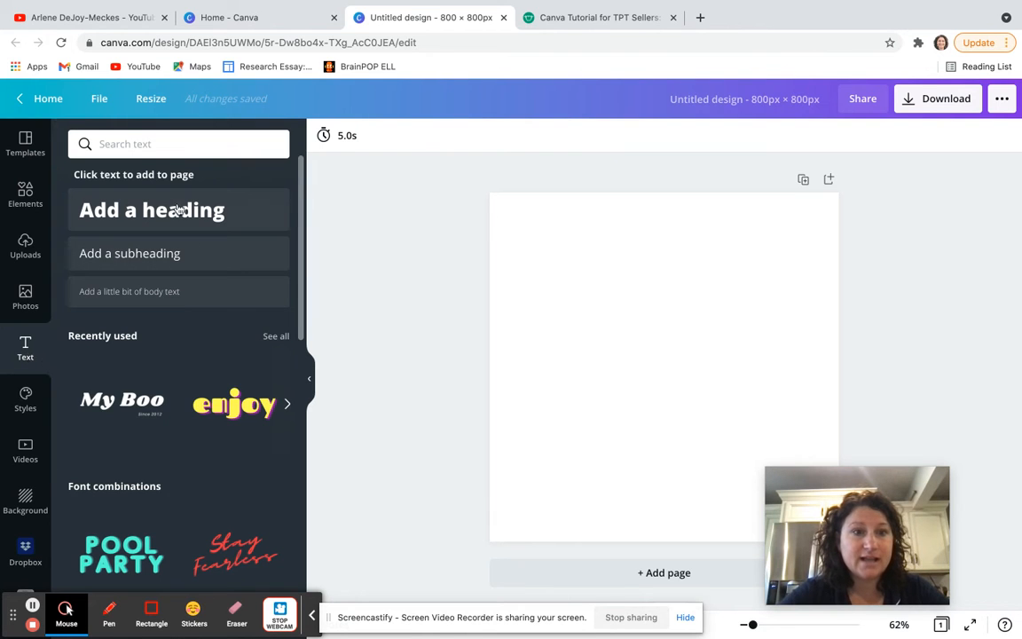
click(153, 209)
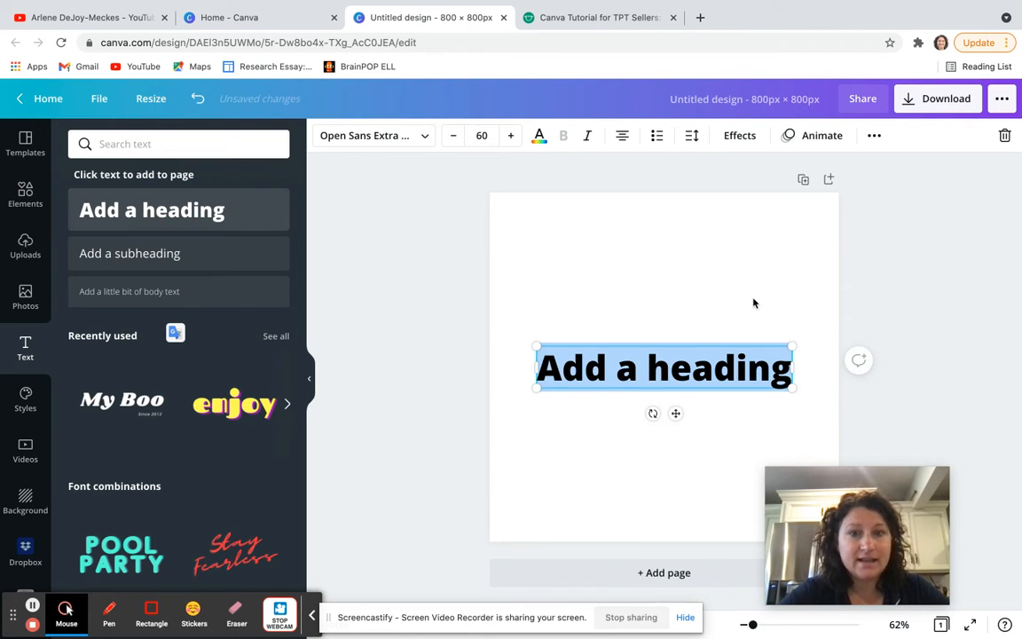
drag(664, 368, 676, 227)
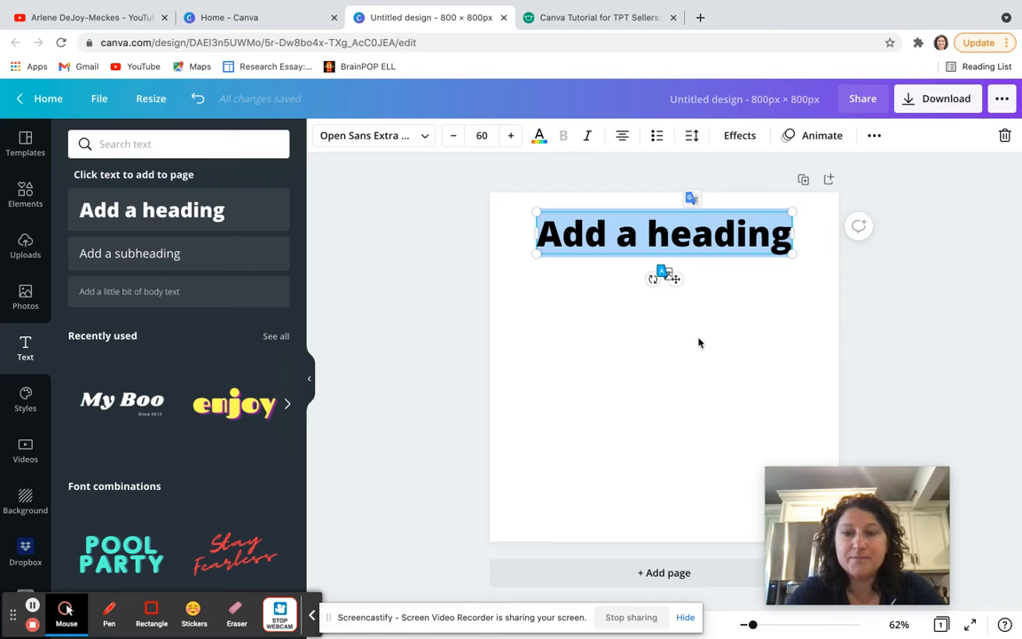
text(Italian Foods)
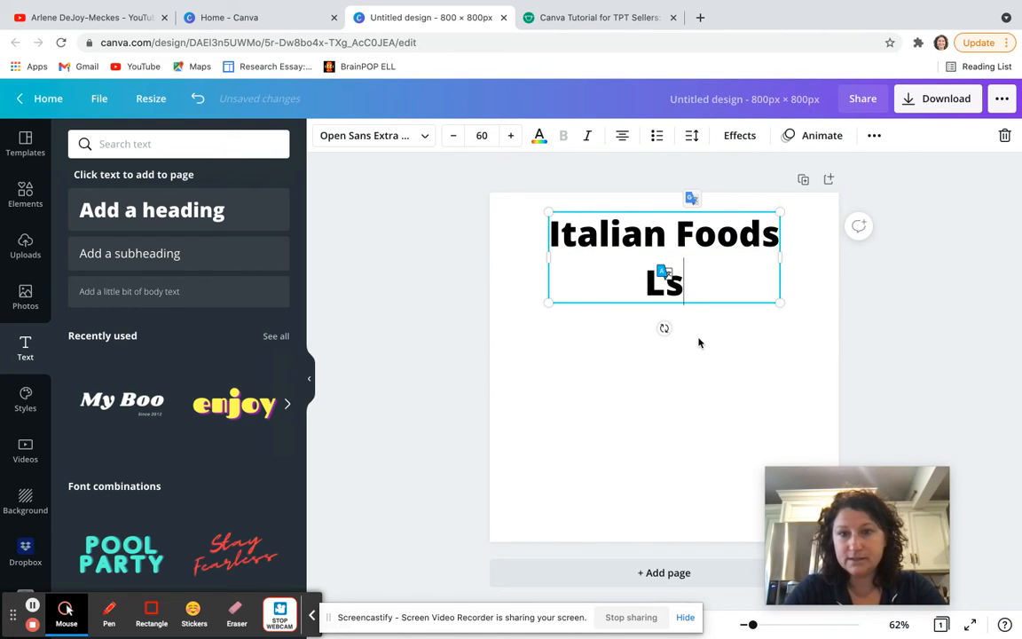
text(esson)
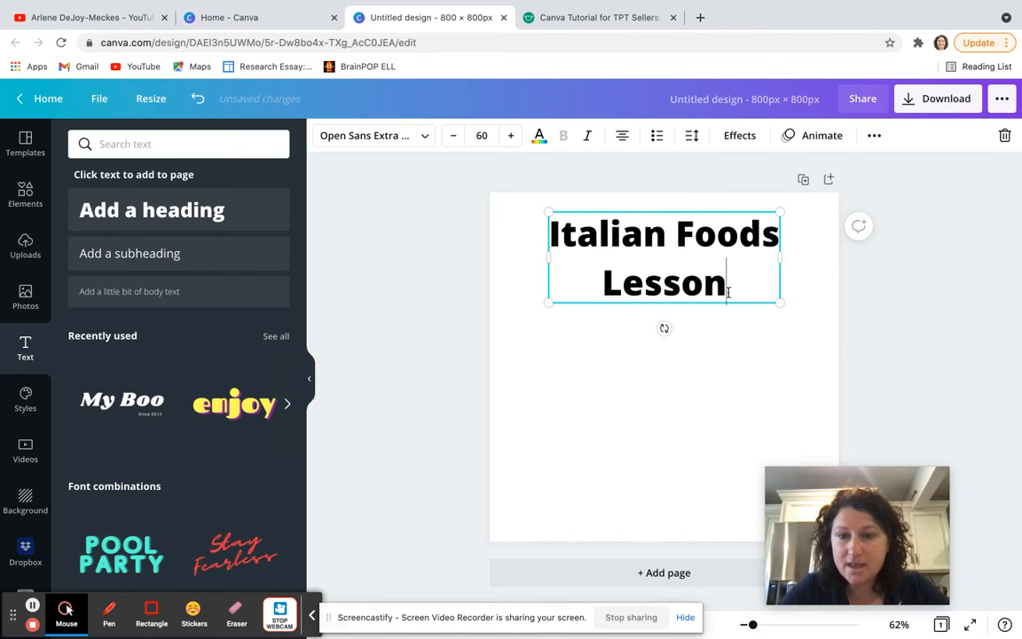
mouse_move(496, 195)
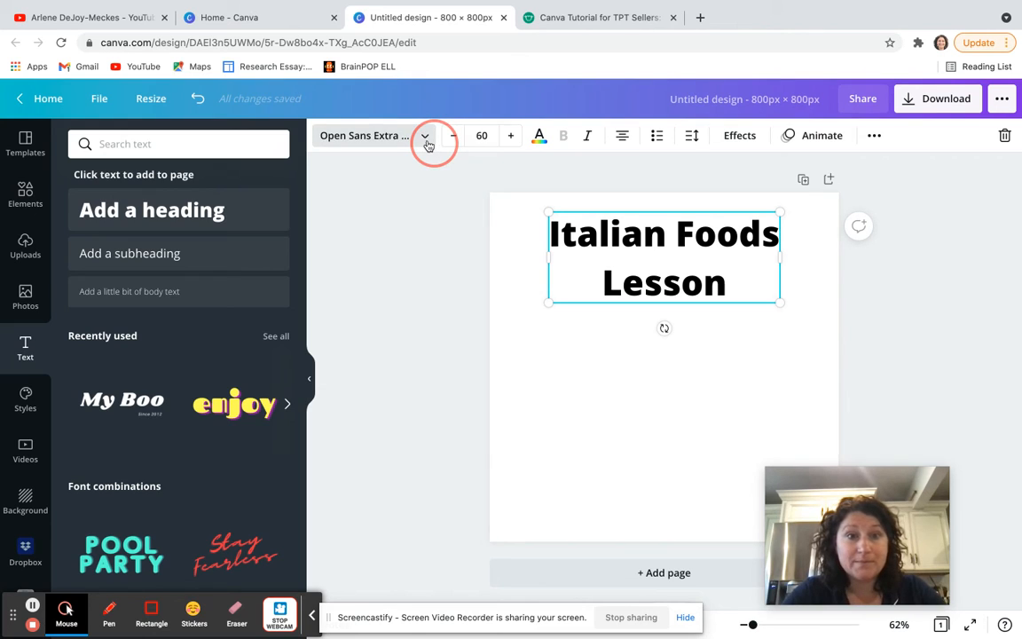
- Set the whole heading in Intro Rust and reduce its line spacing
click(425, 135)
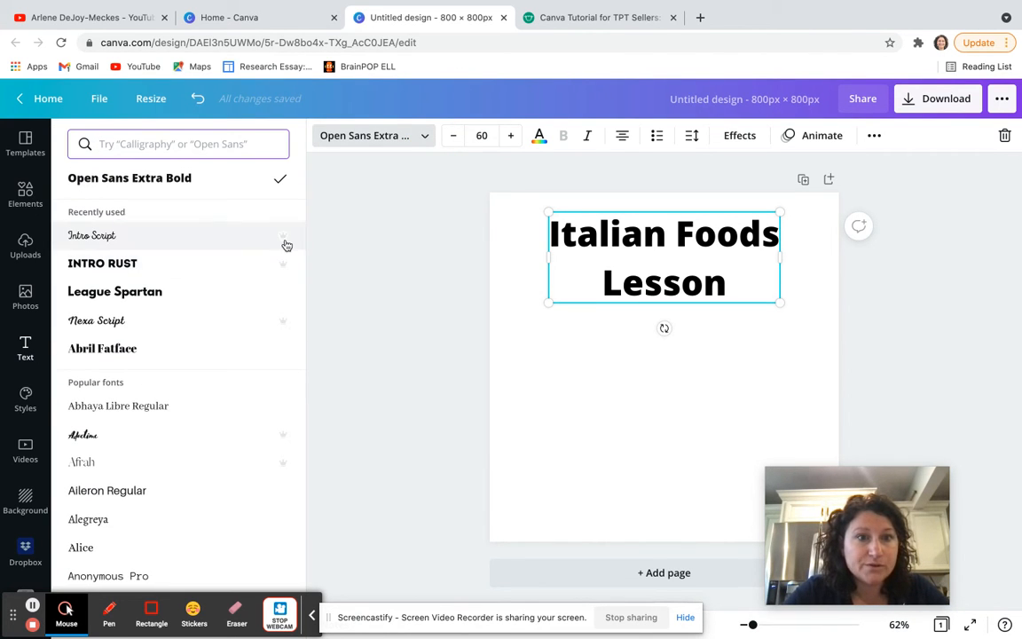
mouse_move(286, 266)
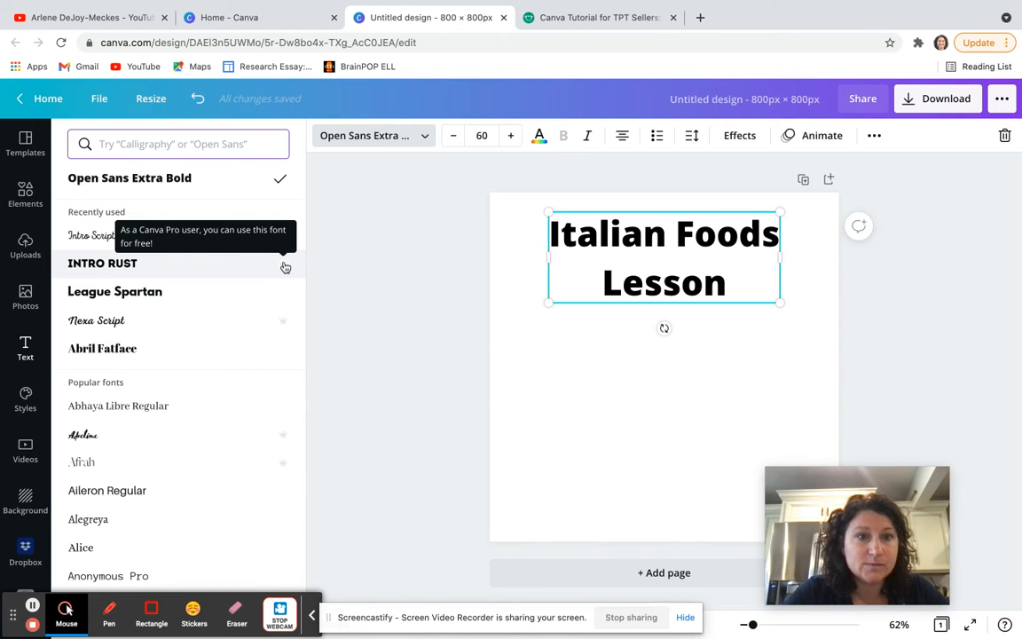
mouse_move(112, 270)
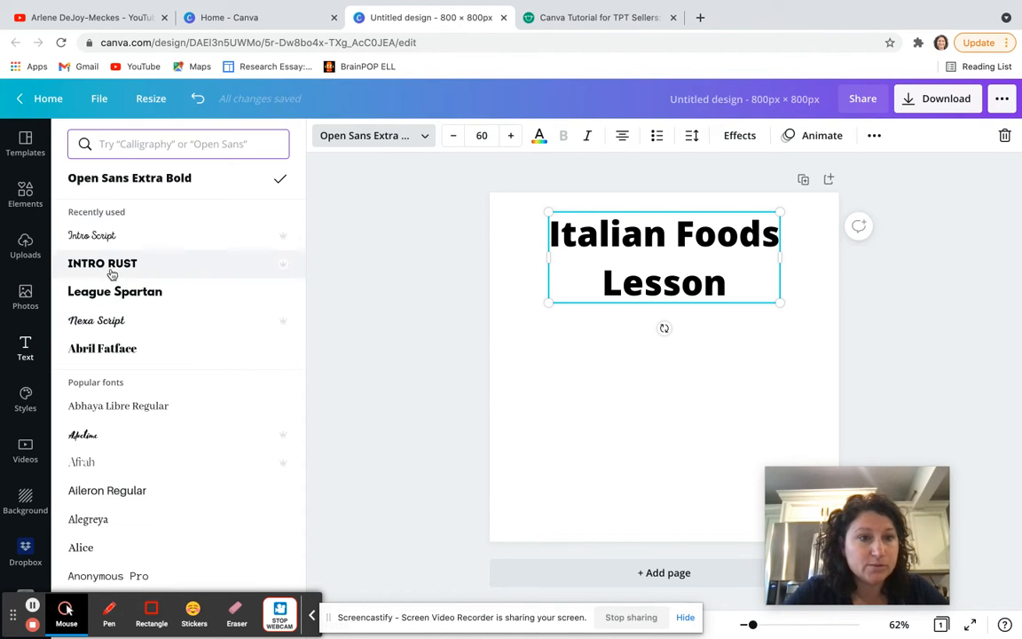
click(103, 263)
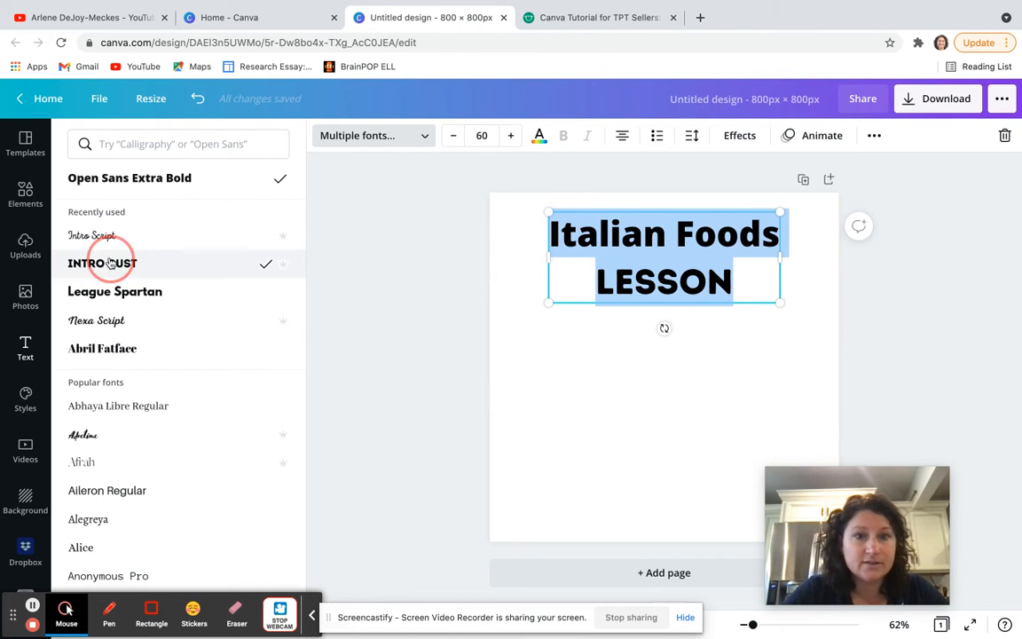
click(103, 262)
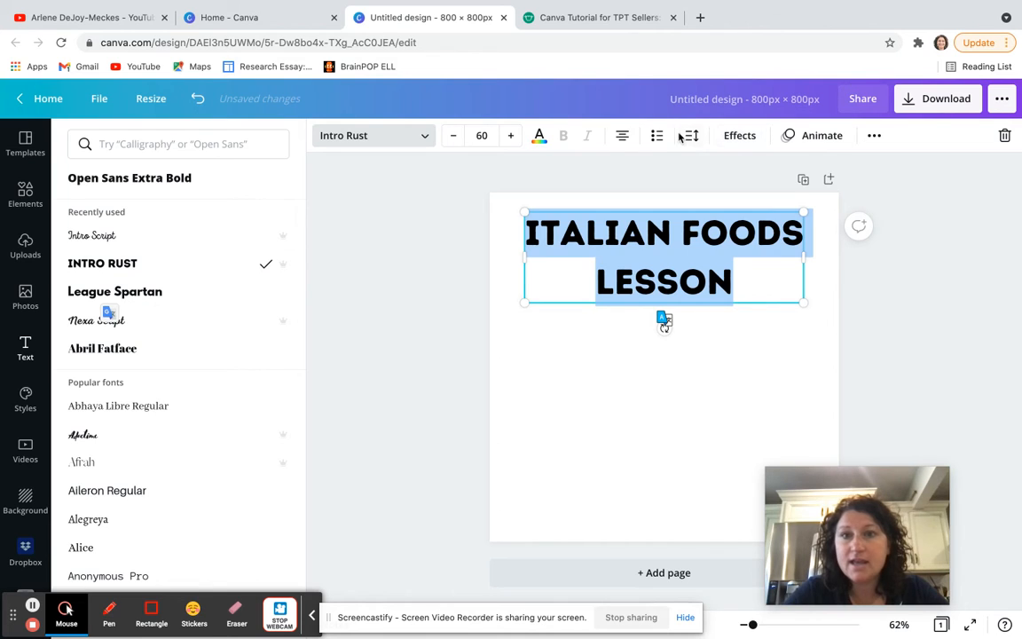
click(689, 135)
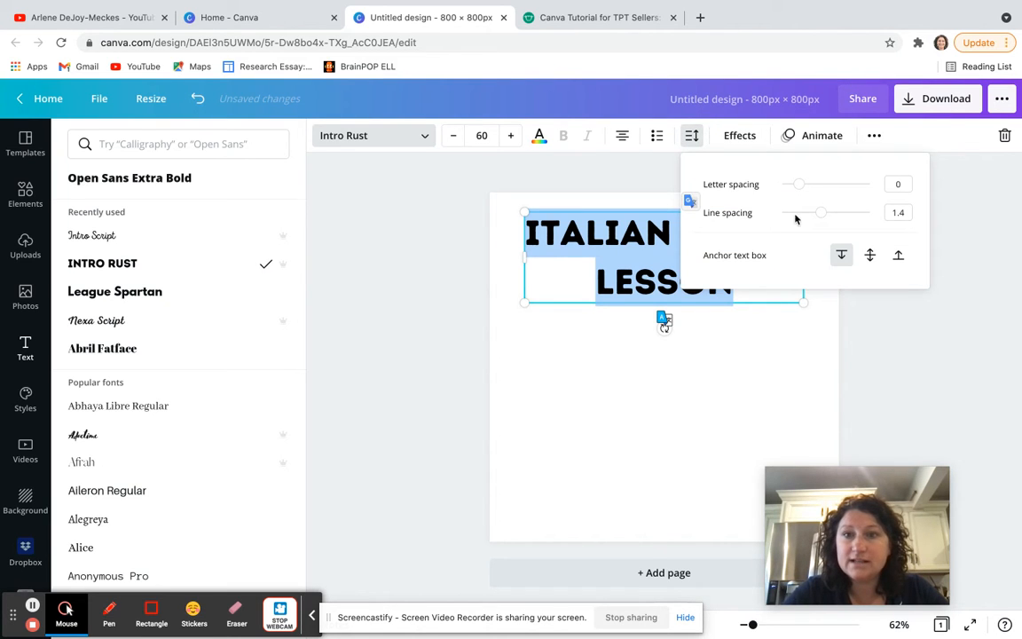
drag(820, 213, 795, 213)
text(Italian Foods Lesson)
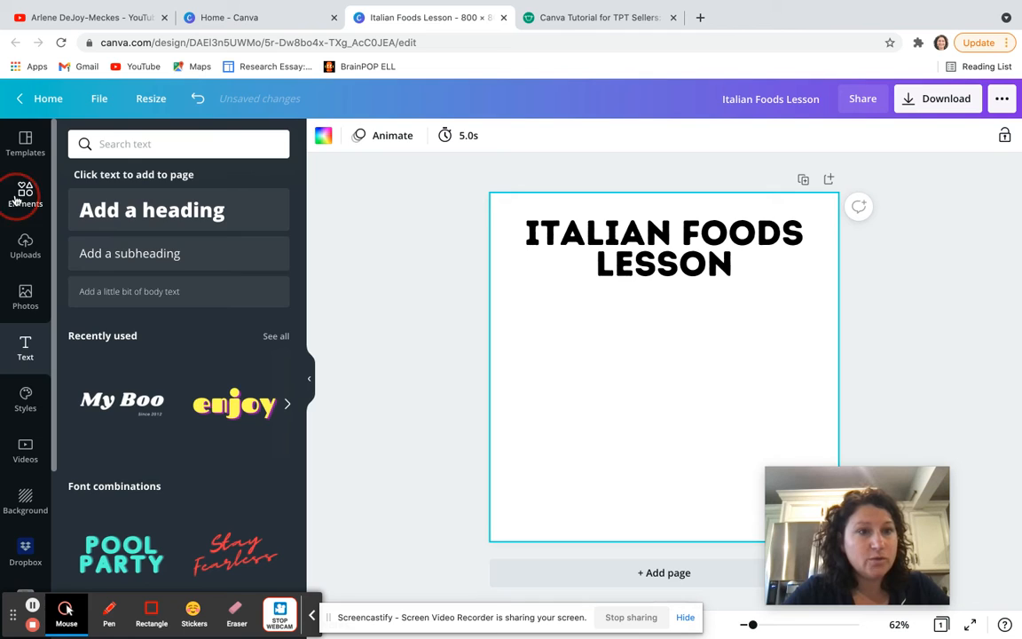
- Find the Twins & Teaching logo in Uploads and place it on the page
click(25, 194)
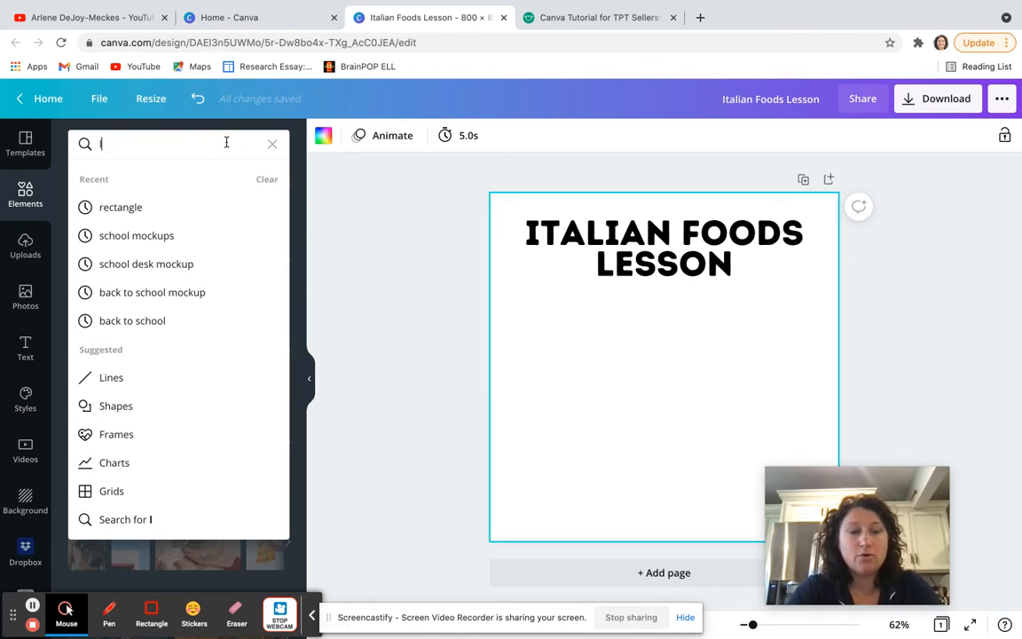
text(logo)
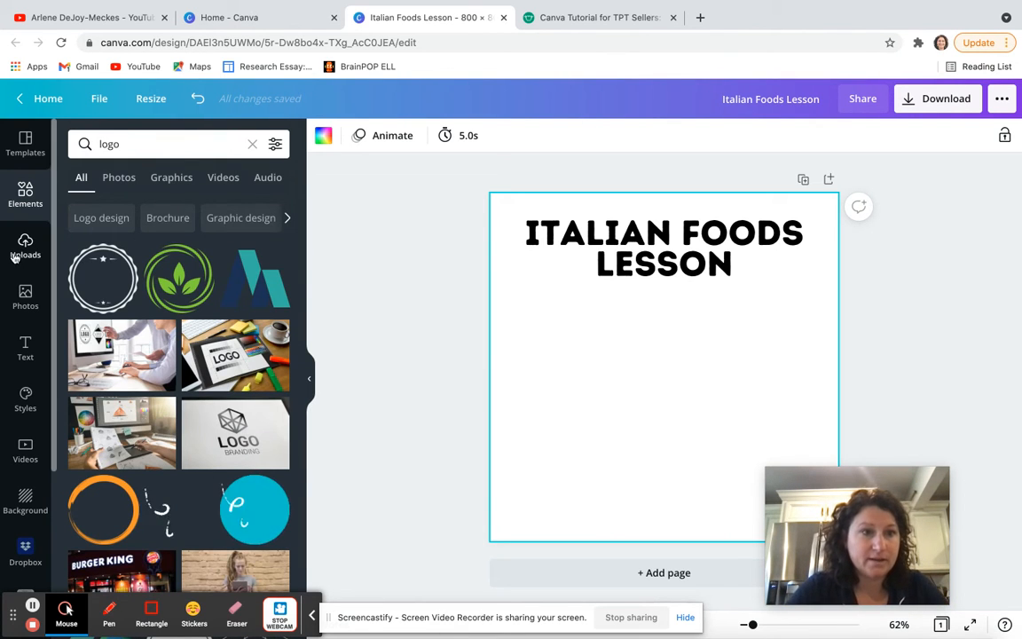
click(25, 247)
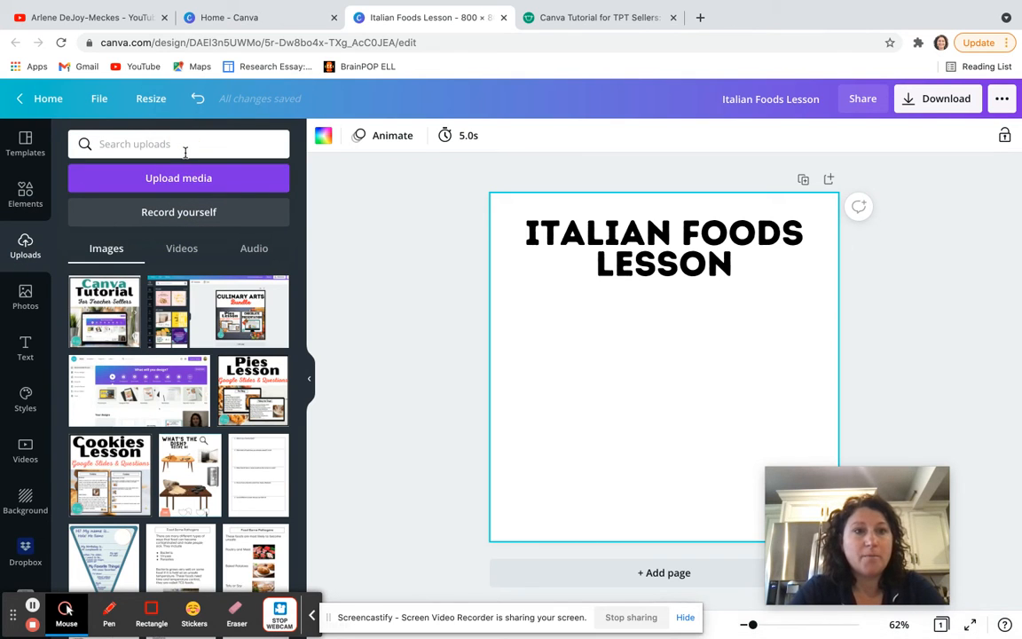
text(logo)
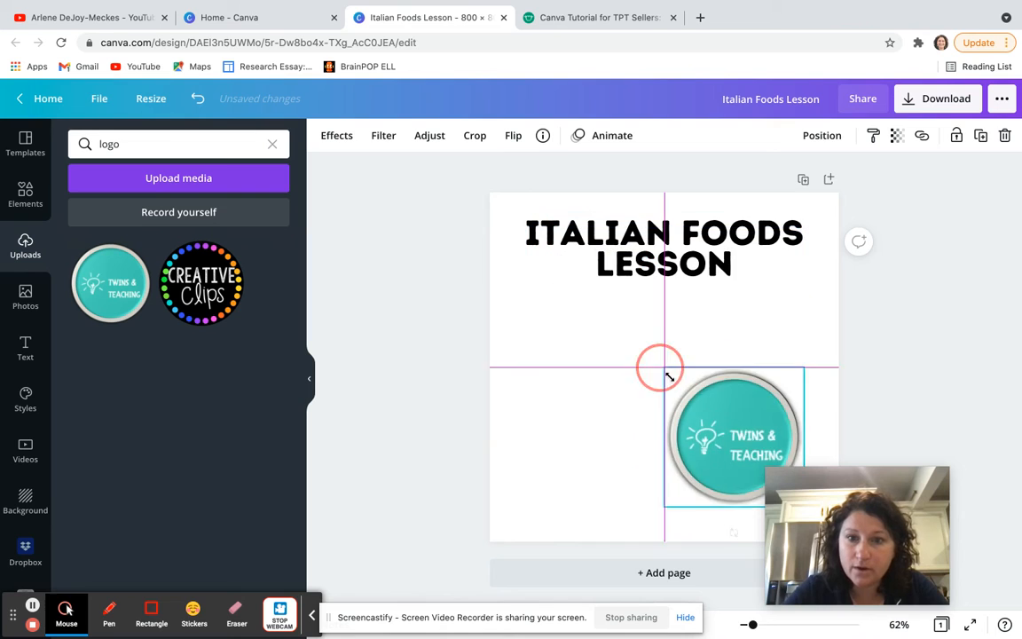
drag(731, 435, 778, 479)
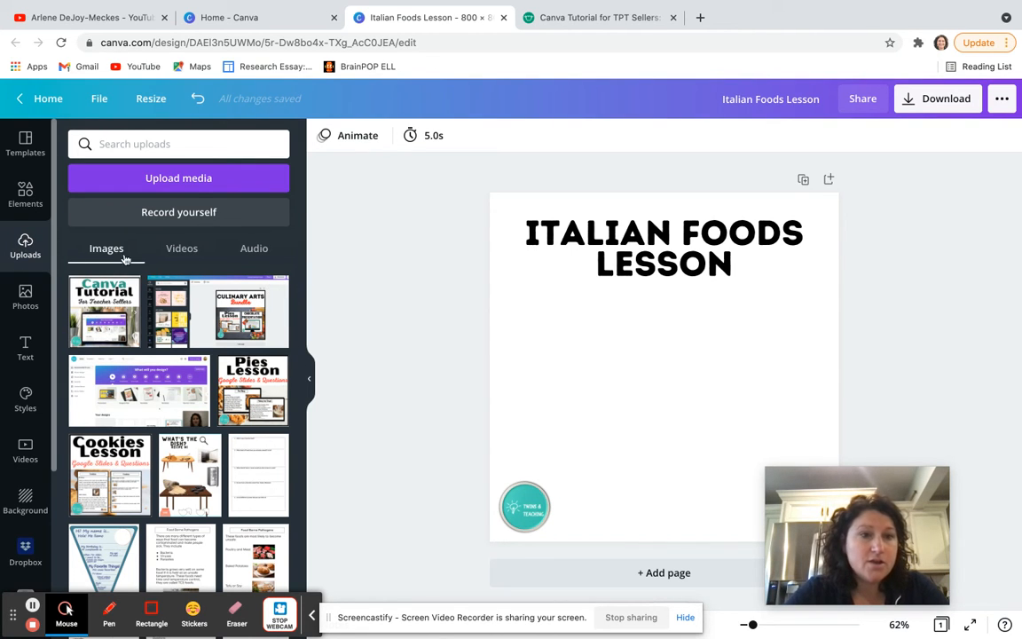
- Browse Recents and Desktop in the upload file picker, then cancel without choosing a file
click(177, 177)
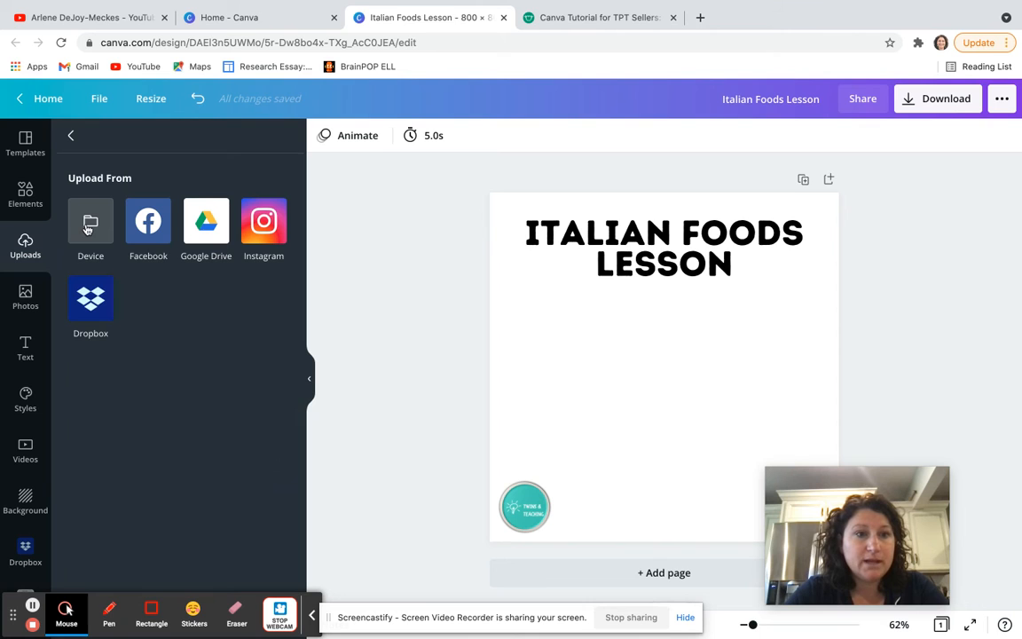
click(91, 229)
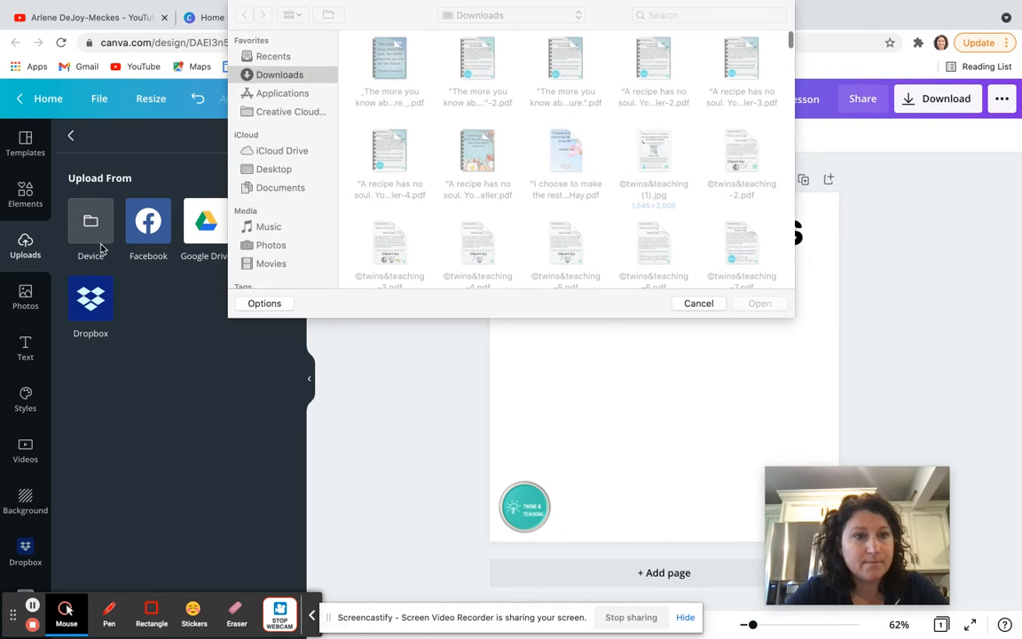
click(273, 55)
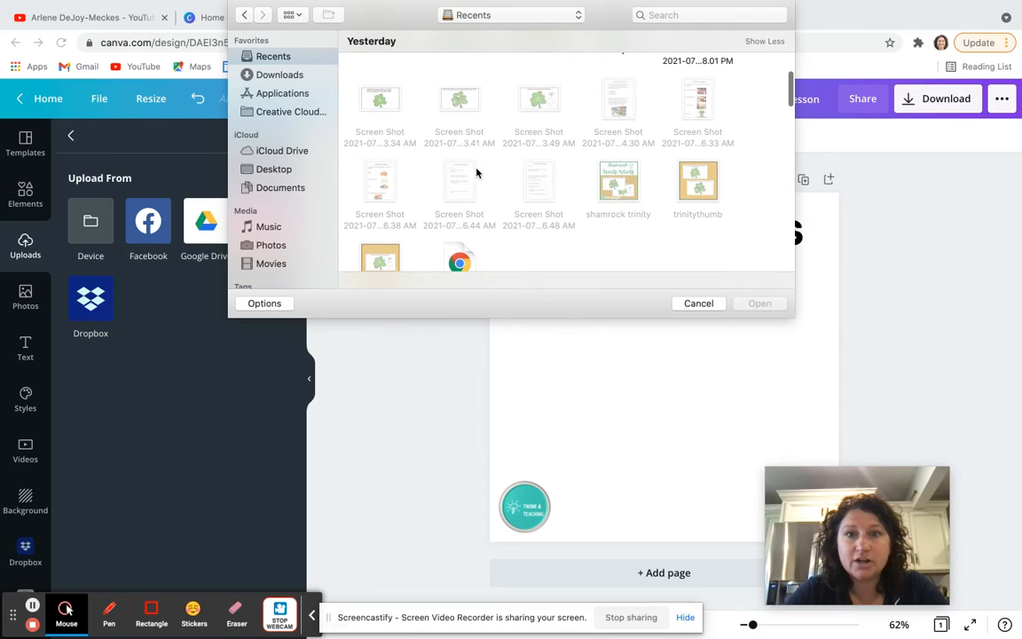
scroll(down, 3)
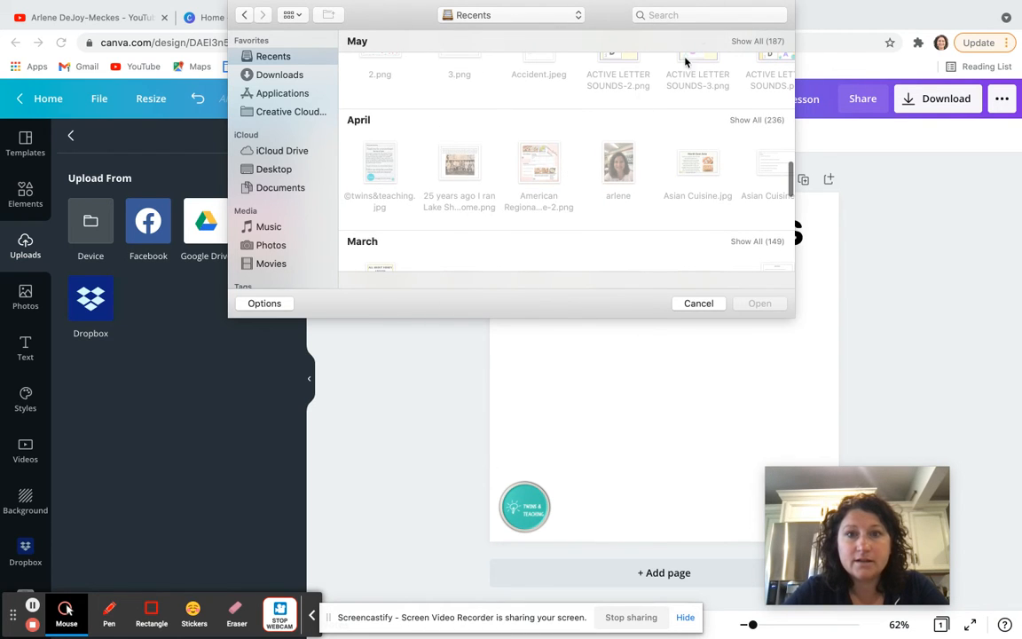
click(273, 169)
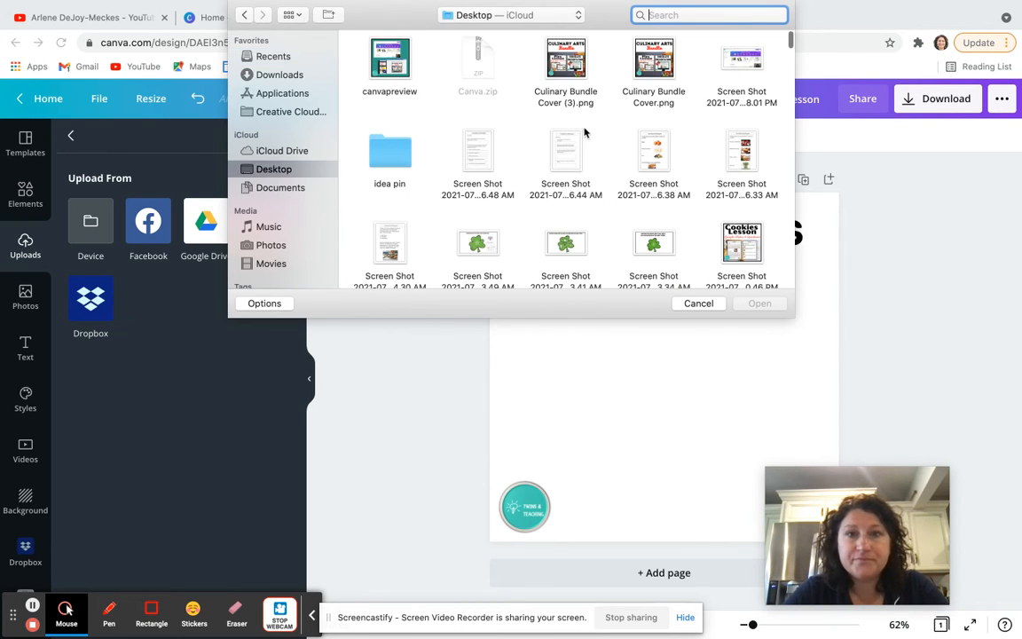
scroll(down, 3)
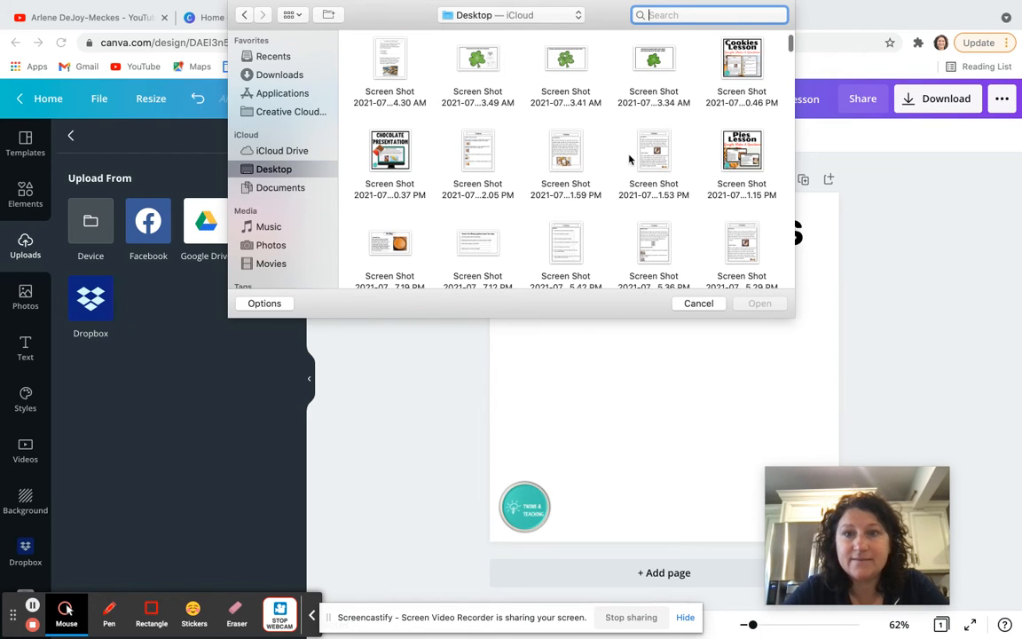
scroll(down, 3)
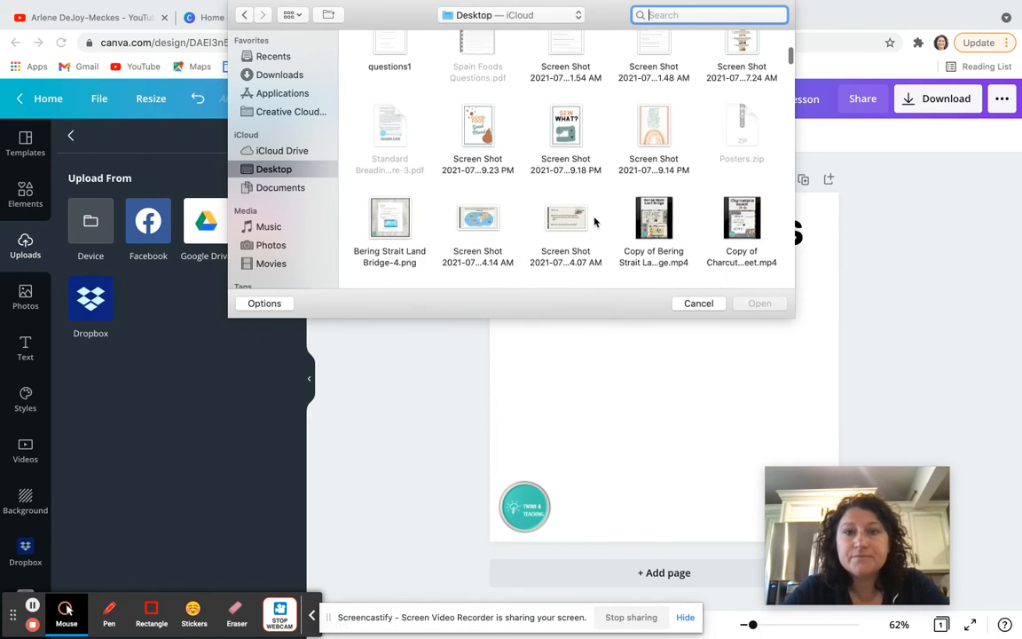
scroll(down, 3)
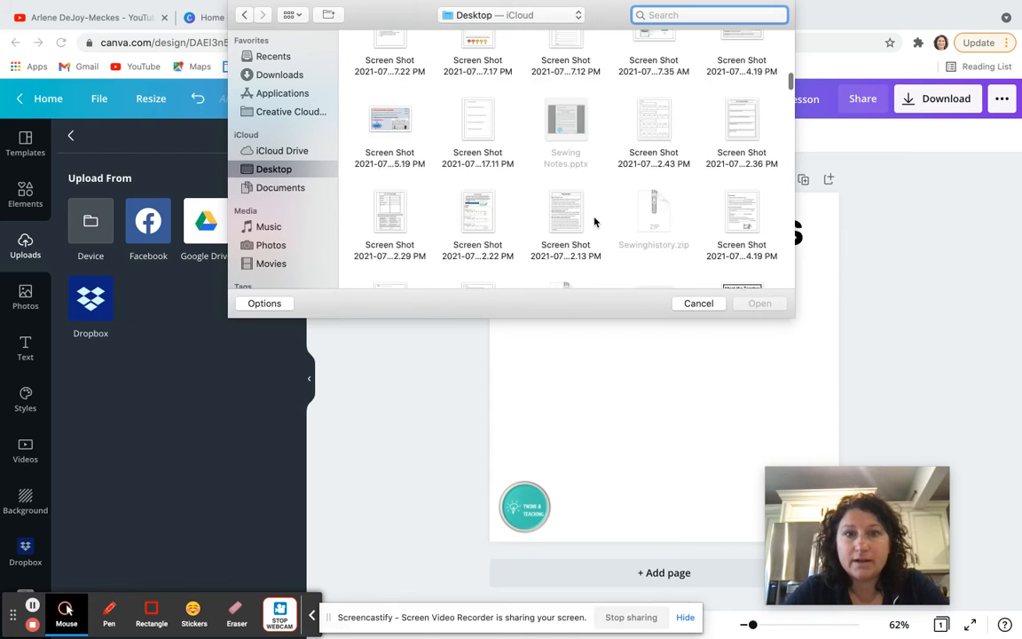
scroll(down, 3)
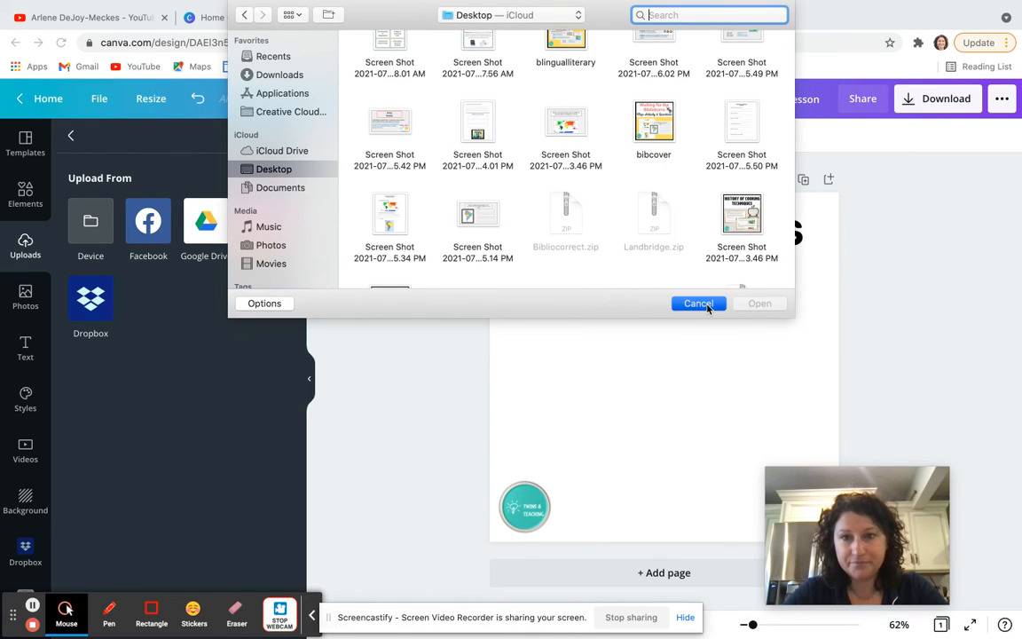
click(700, 302)
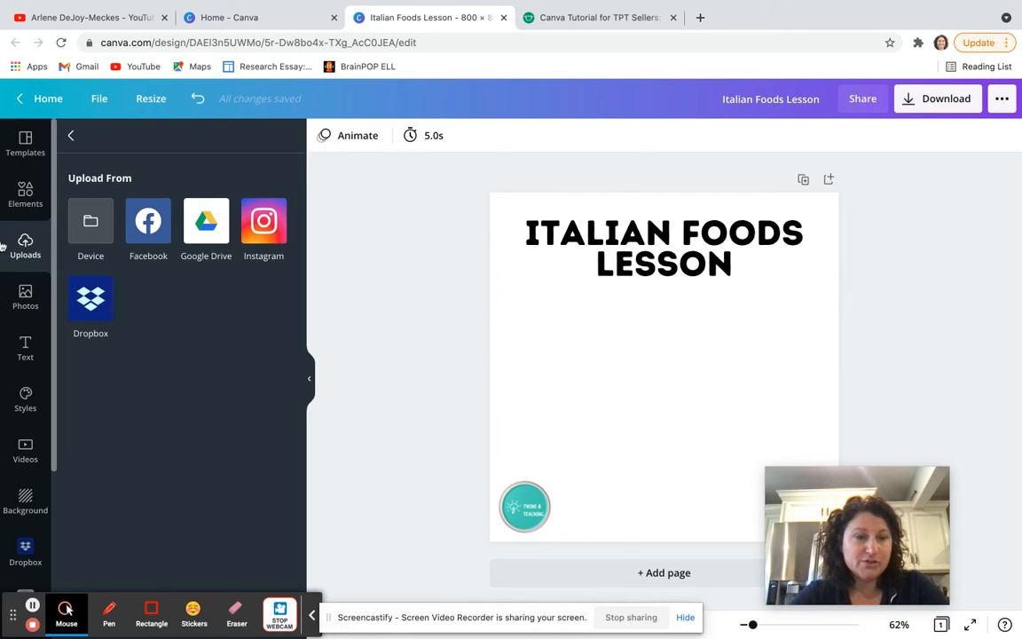
- Scroll the Uploads list down to the Foods of Spain slide images
click(24, 247)
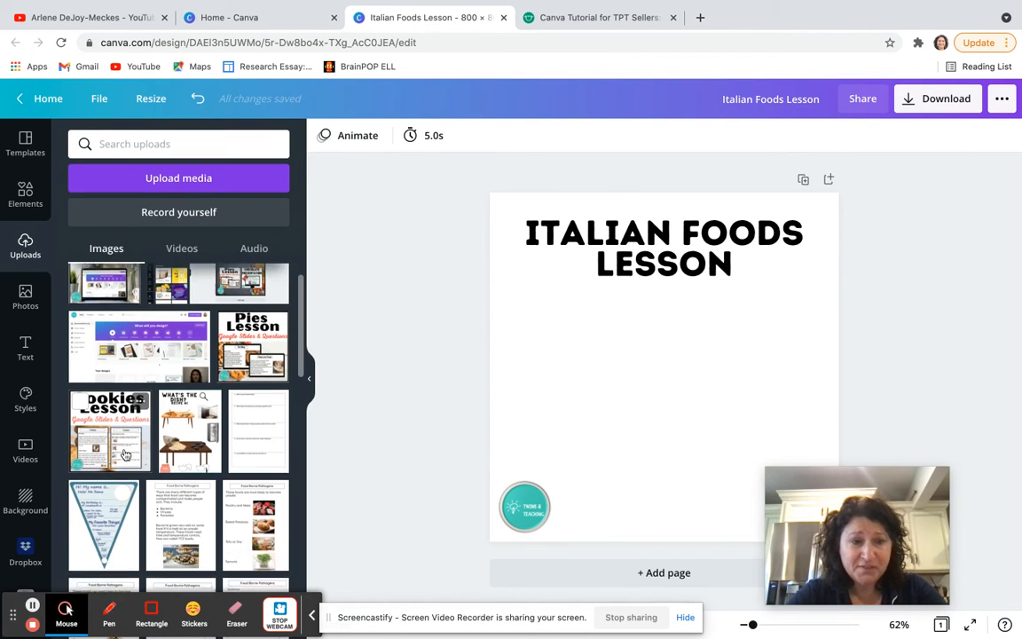
scroll(down, 3)
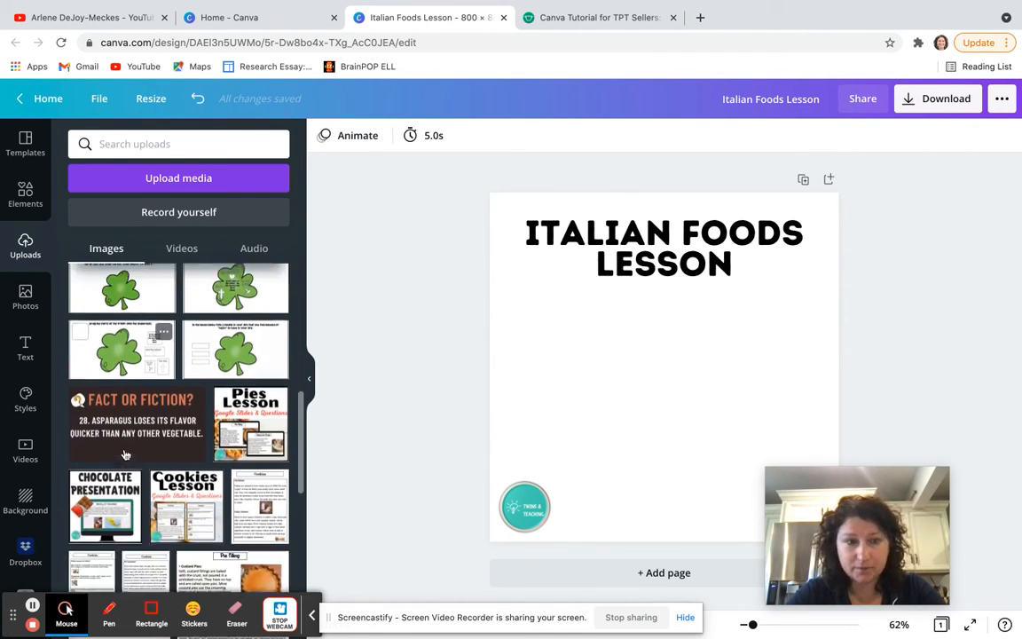
scroll(down, 3)
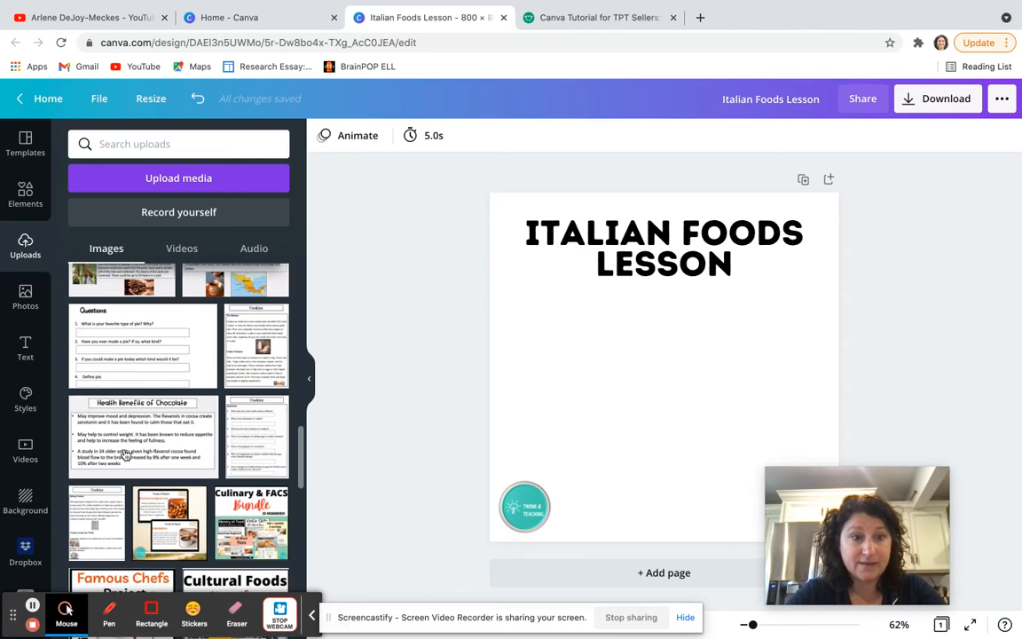
scroll(down, 3)
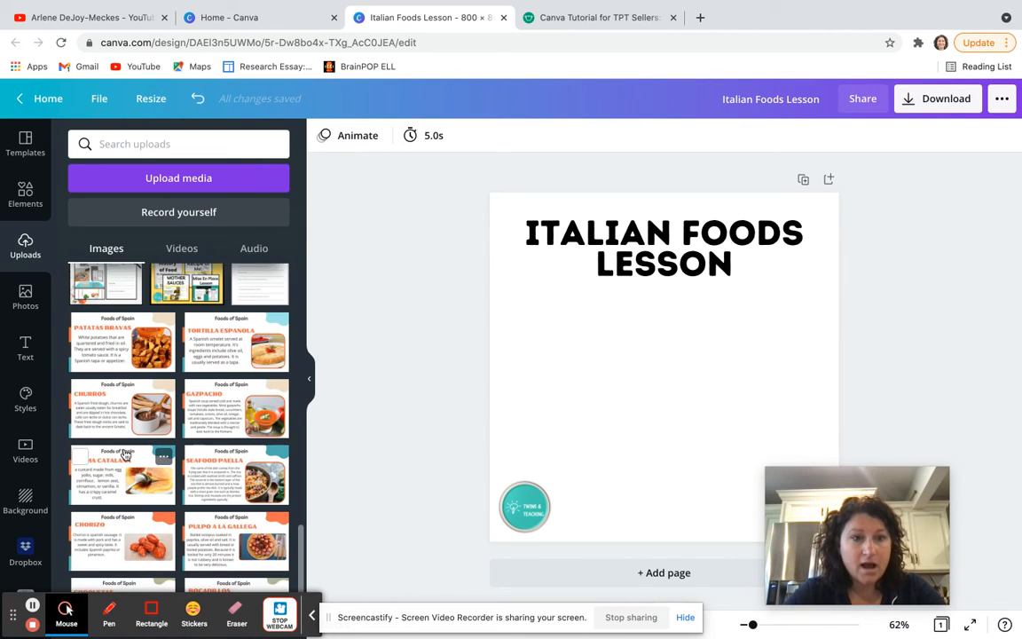
scroll(down, 3)
text(SPANISH)
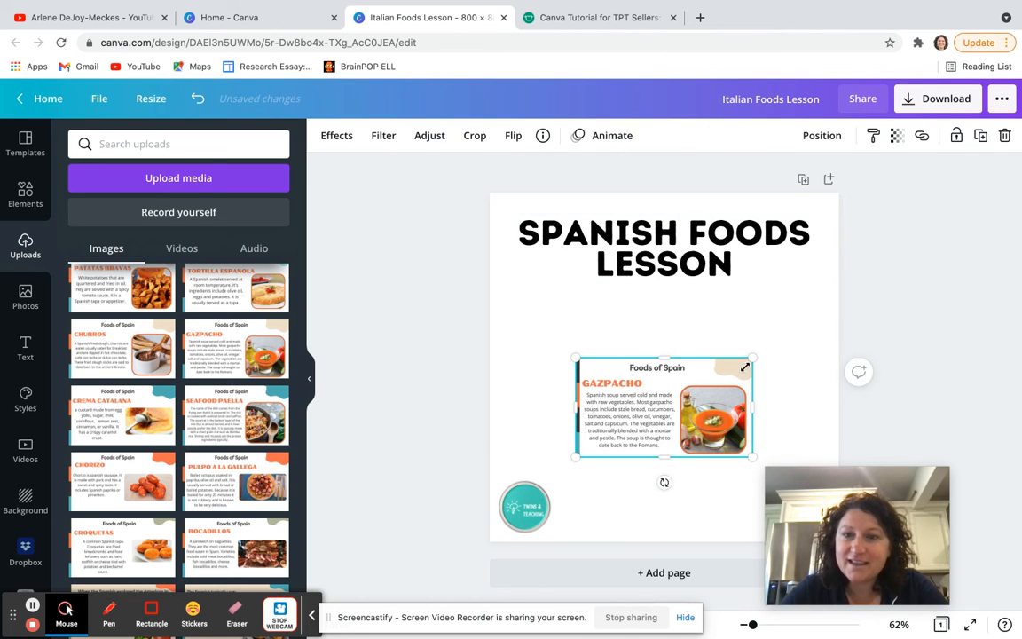
- Search Elements for 'frame' and browse the frame graphic results
click(520, 351)
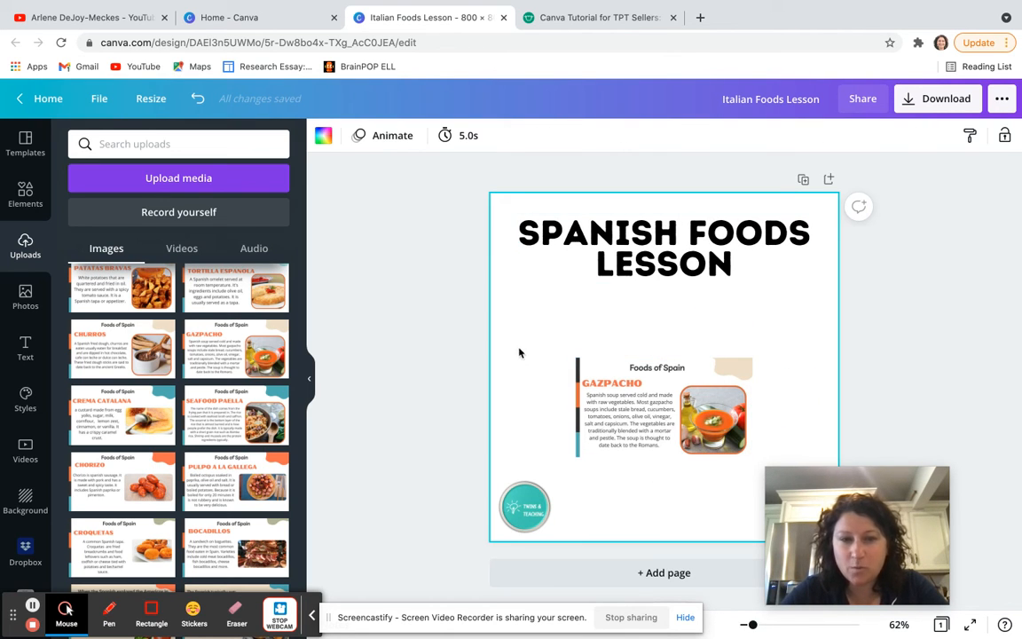
click(663, 408)
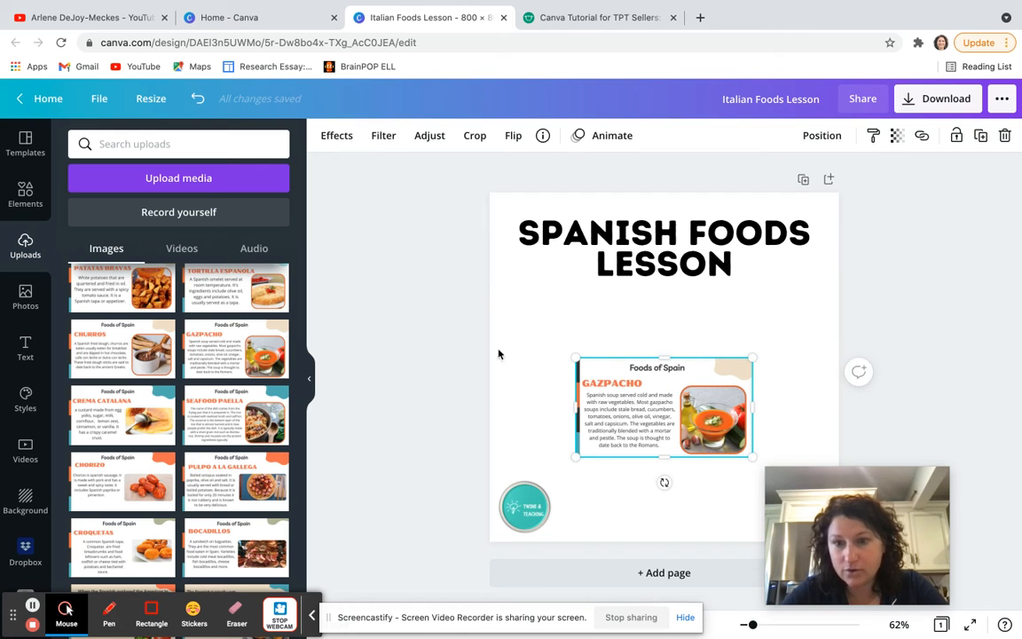
text(logo)
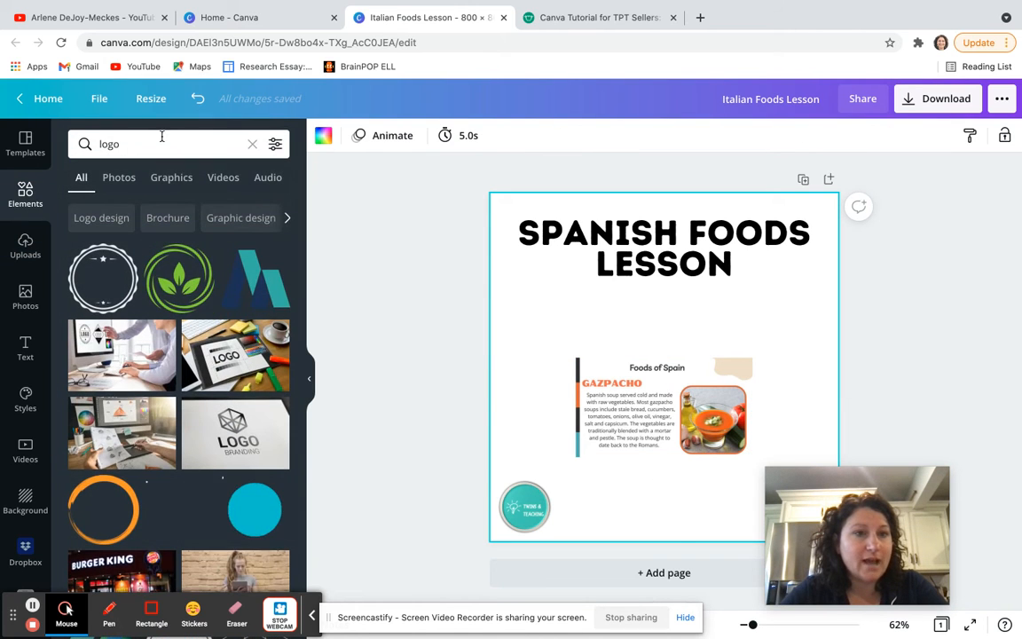
text(frame)
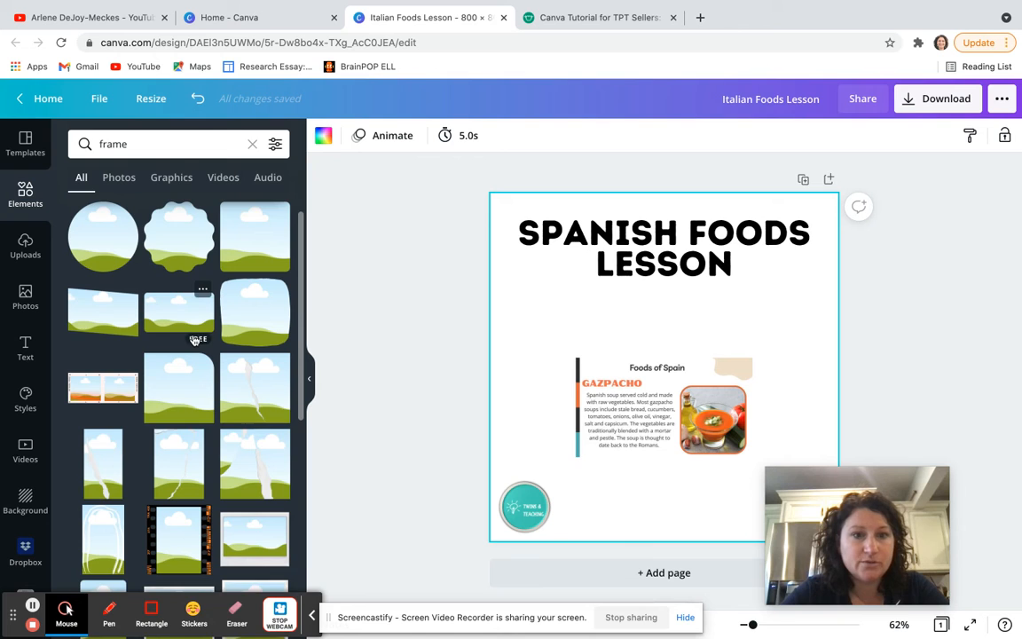
scroll(down, 3)
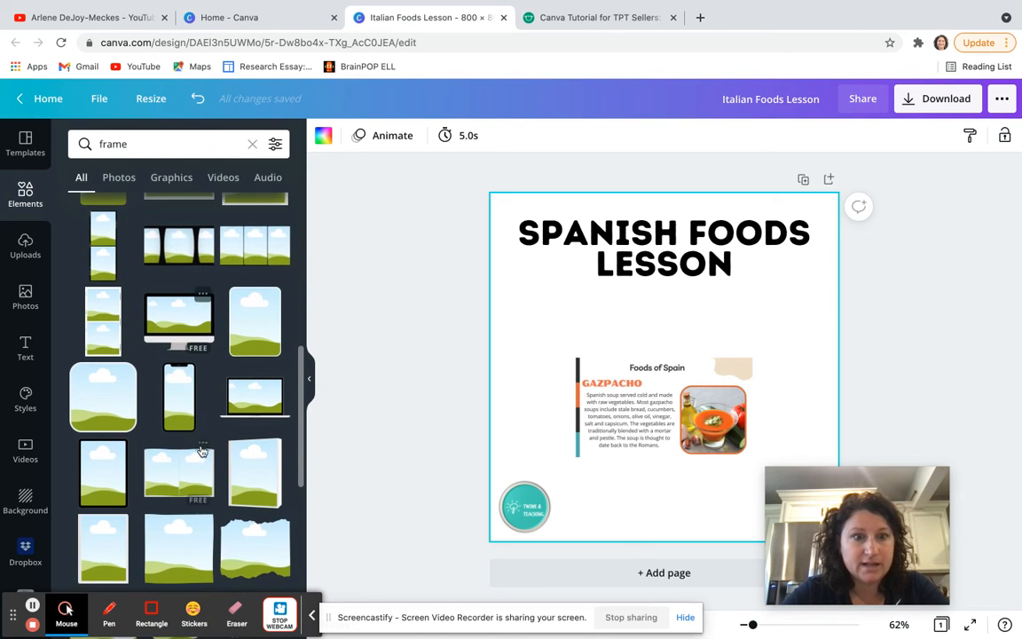
scroll(down, 3)
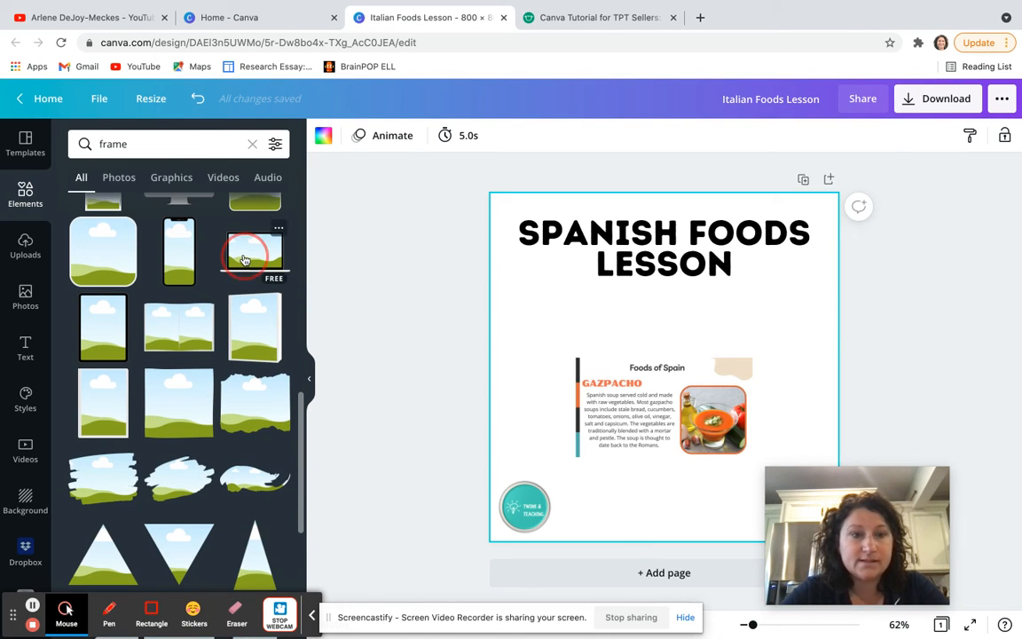
- Add the laptop frame and fill its screen with the Spain's location slide from Uploads
click(255, 252)
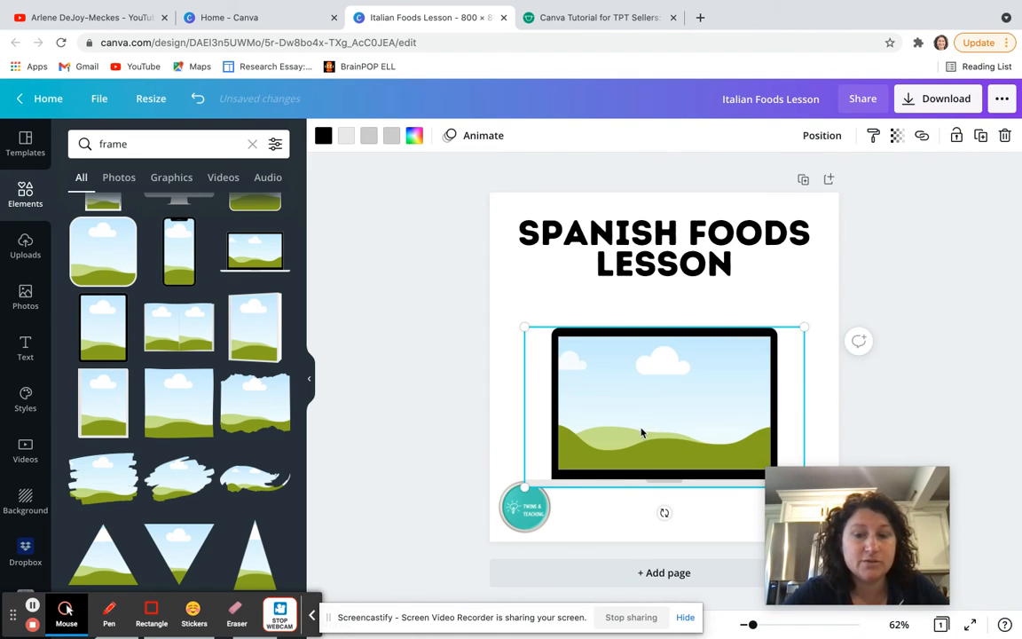
click(25, 246)
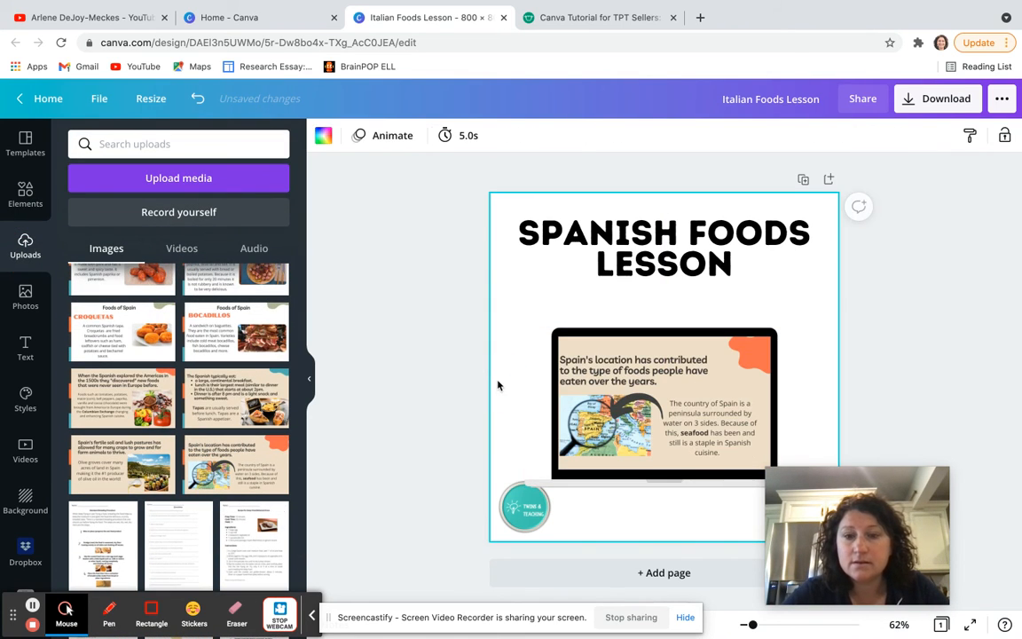
click(524, 507)
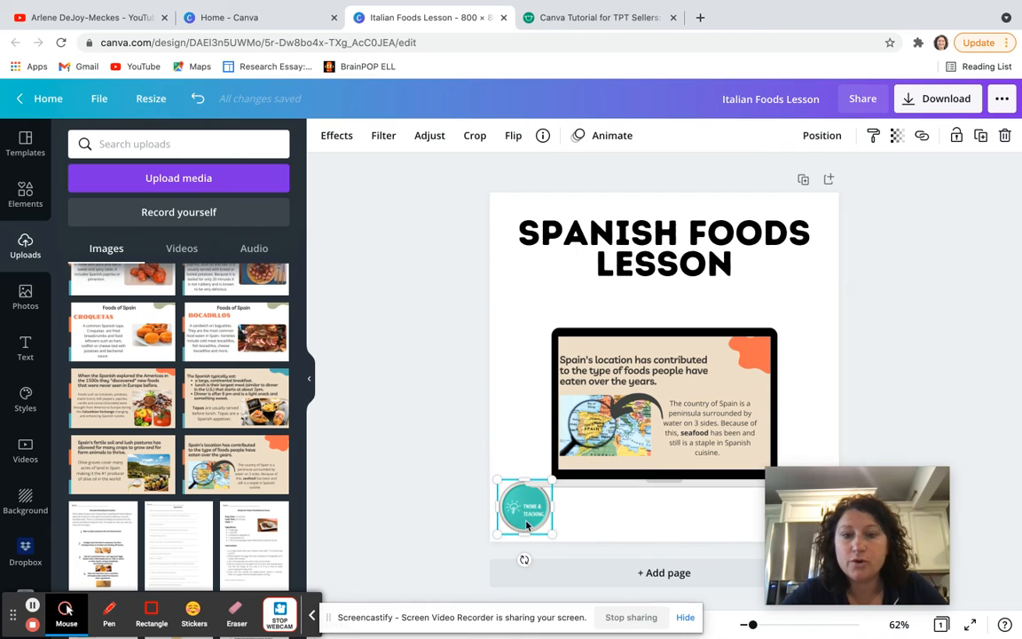
- Move the logo Forward in front of the laptop frame and align it Left
click(821, 135)
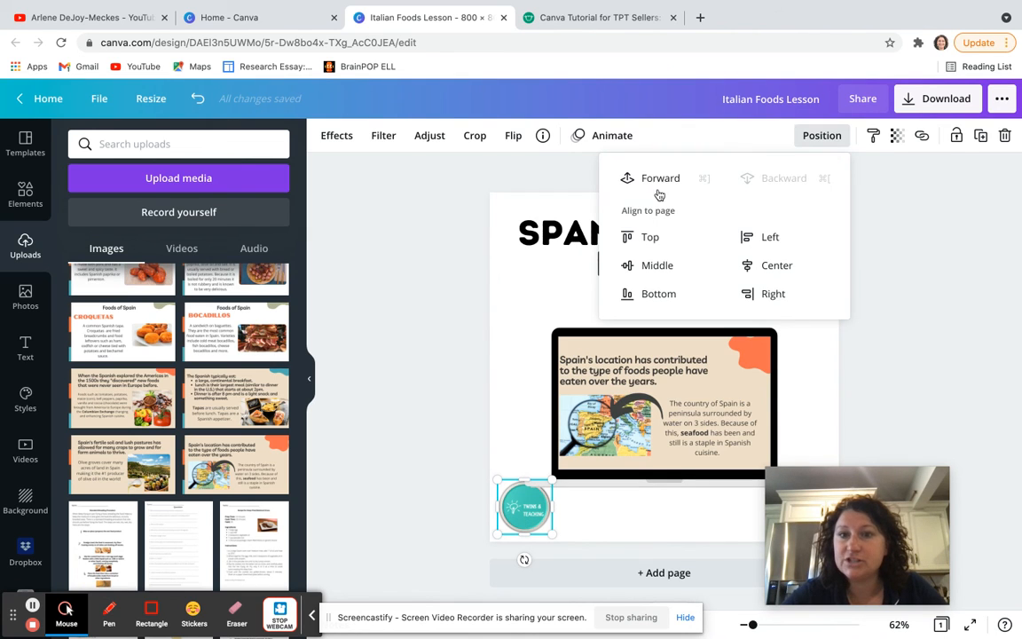
click(660, 177)
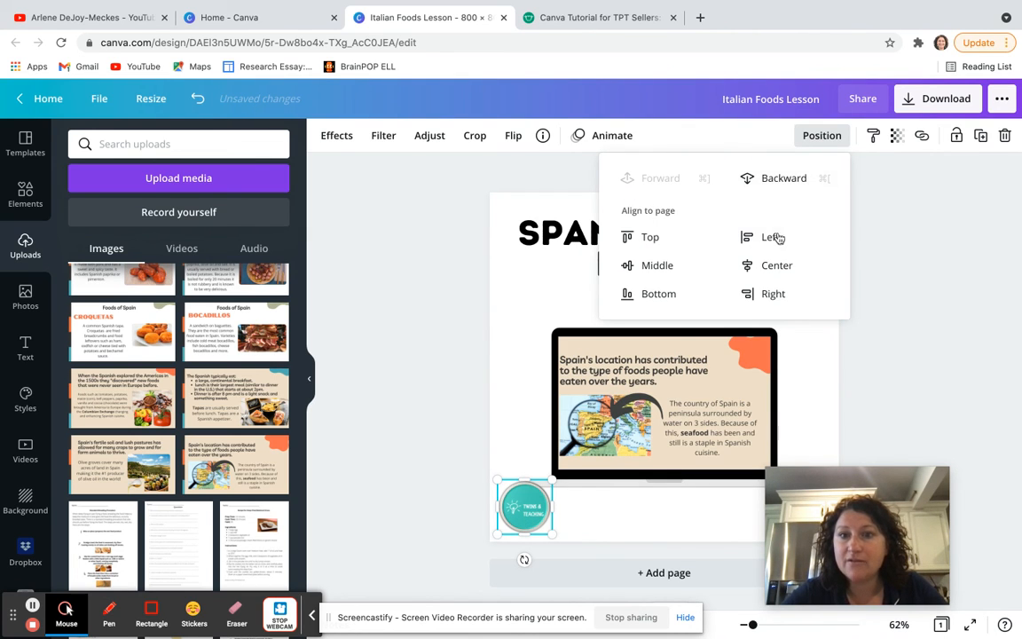
click(774, 237)
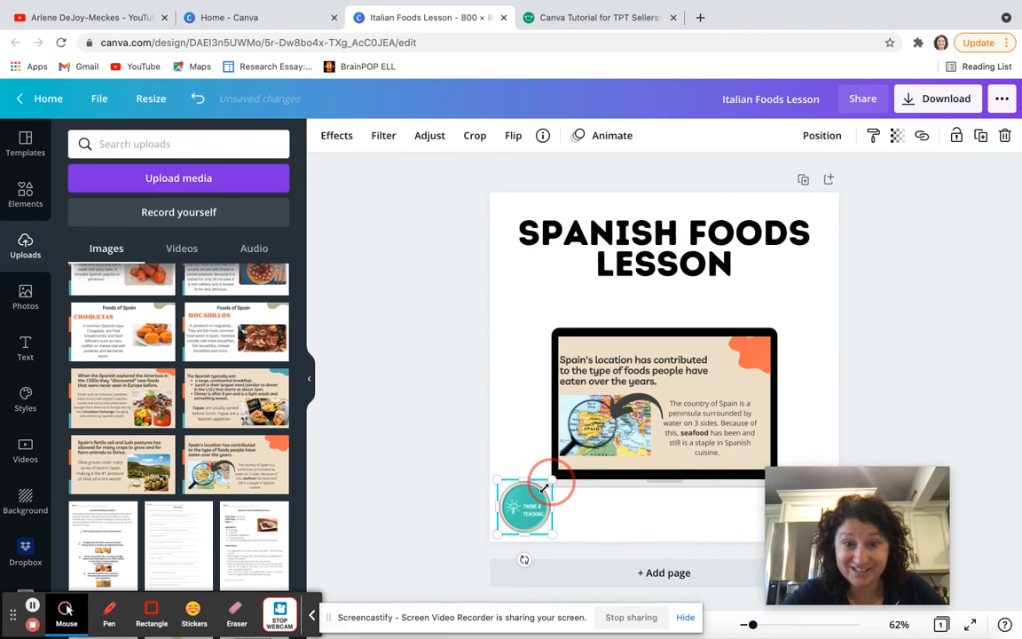
click(664, 399)
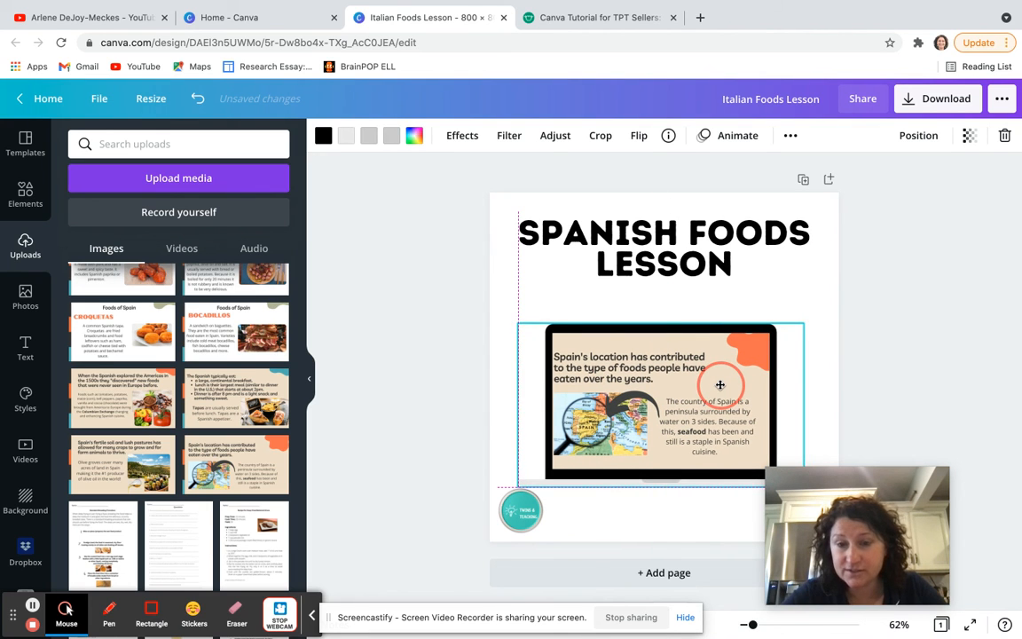
click(664, 248)
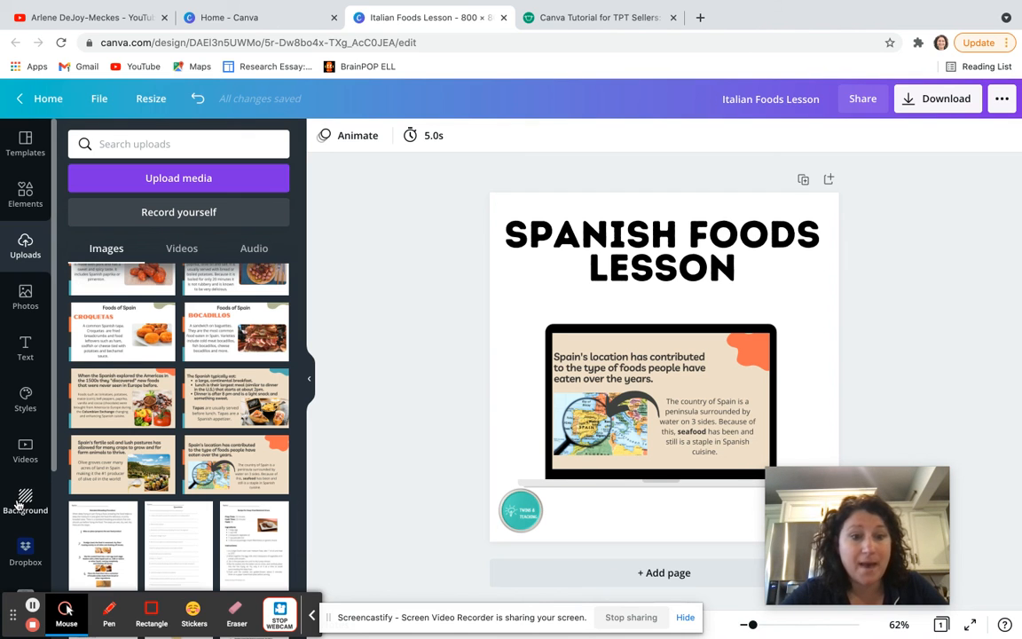
- Apply a whitewashed wood plank texture as the cover background
click(25, 500)
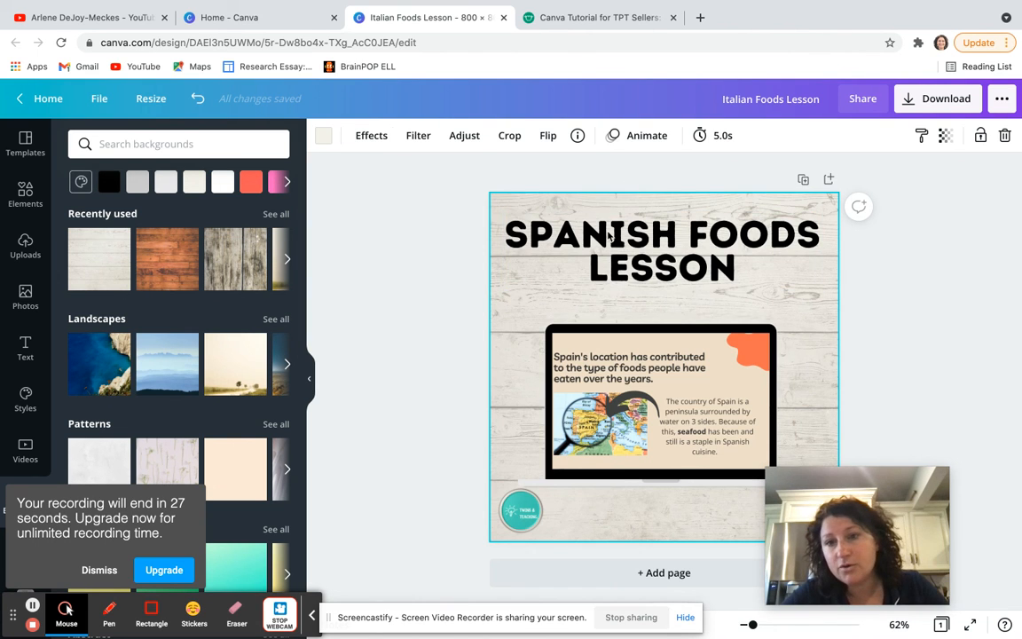
click(662, 252)
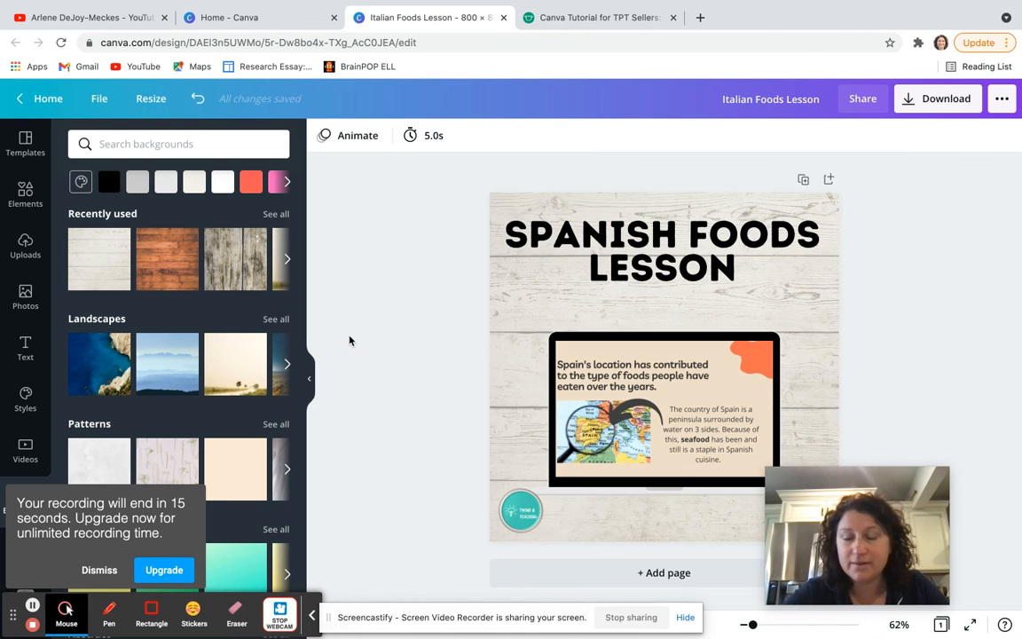
click(522, 511)
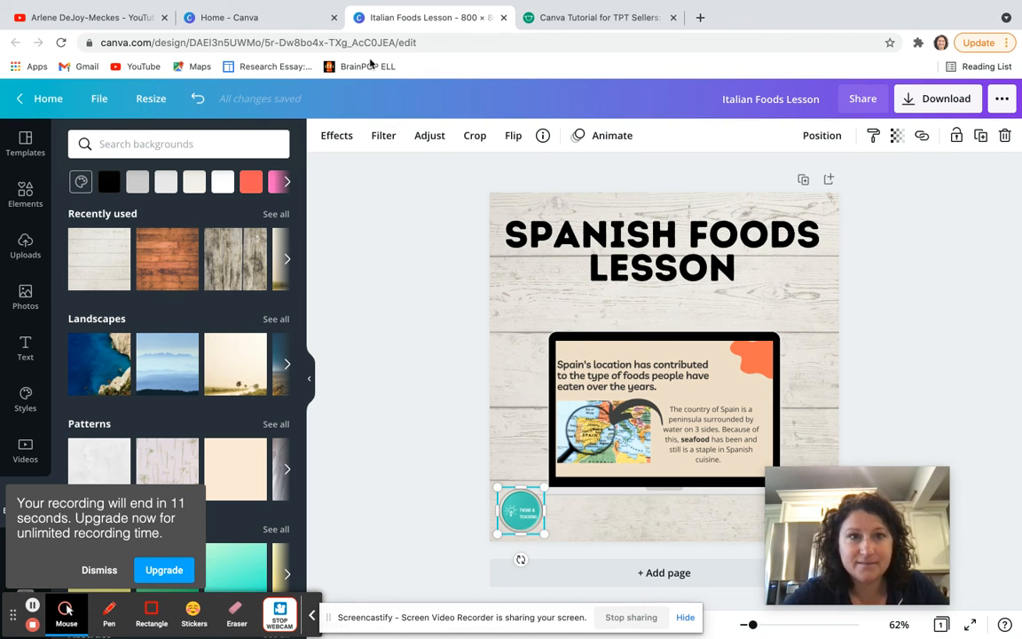
- Switch to the Teachers Pay Teachers Canva tutorial listing and browse down it
click(600, 17)
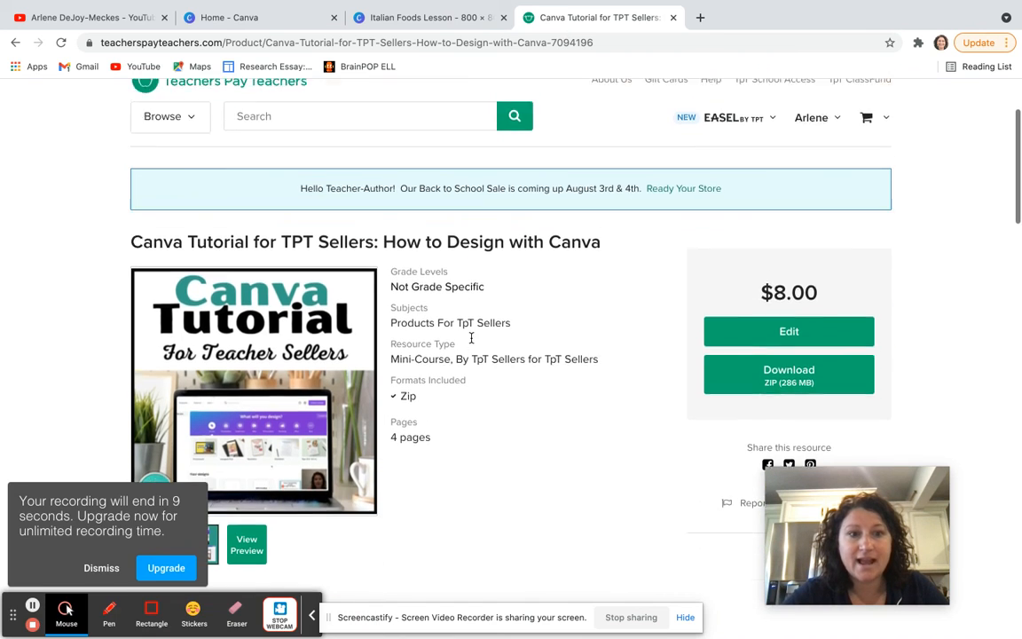
scroll(down, 3)
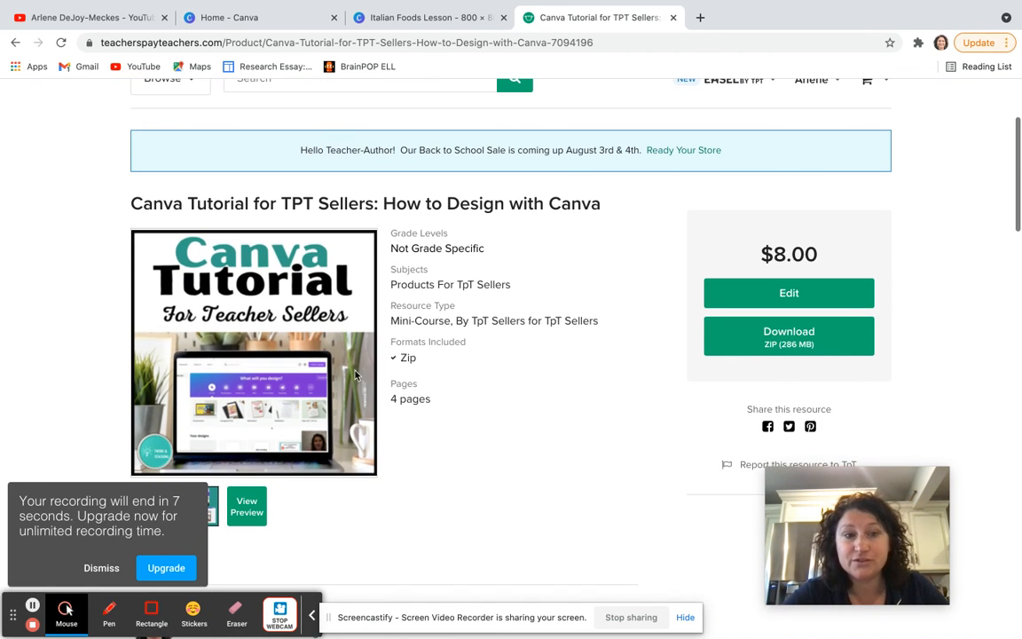